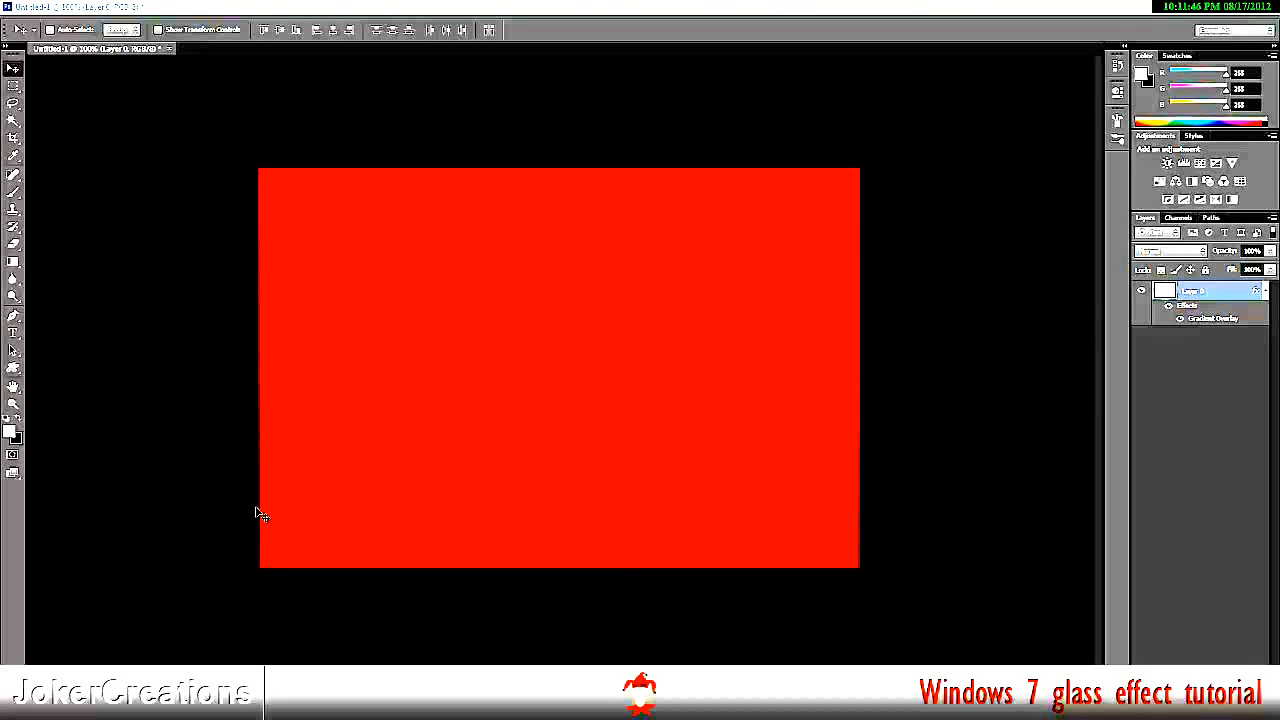
mouse_move(132, 424)
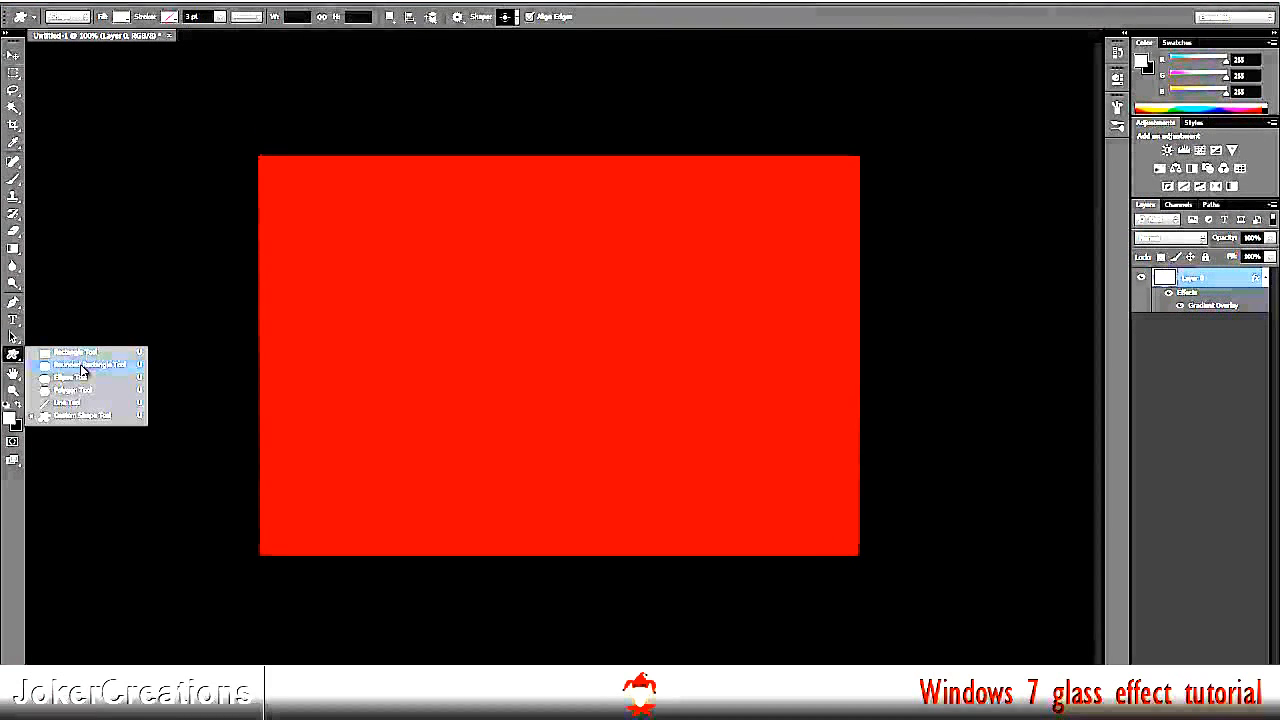
Step: Draw a rounded rectangle shape in the canvas centre over the red gradient
click(90, 364)
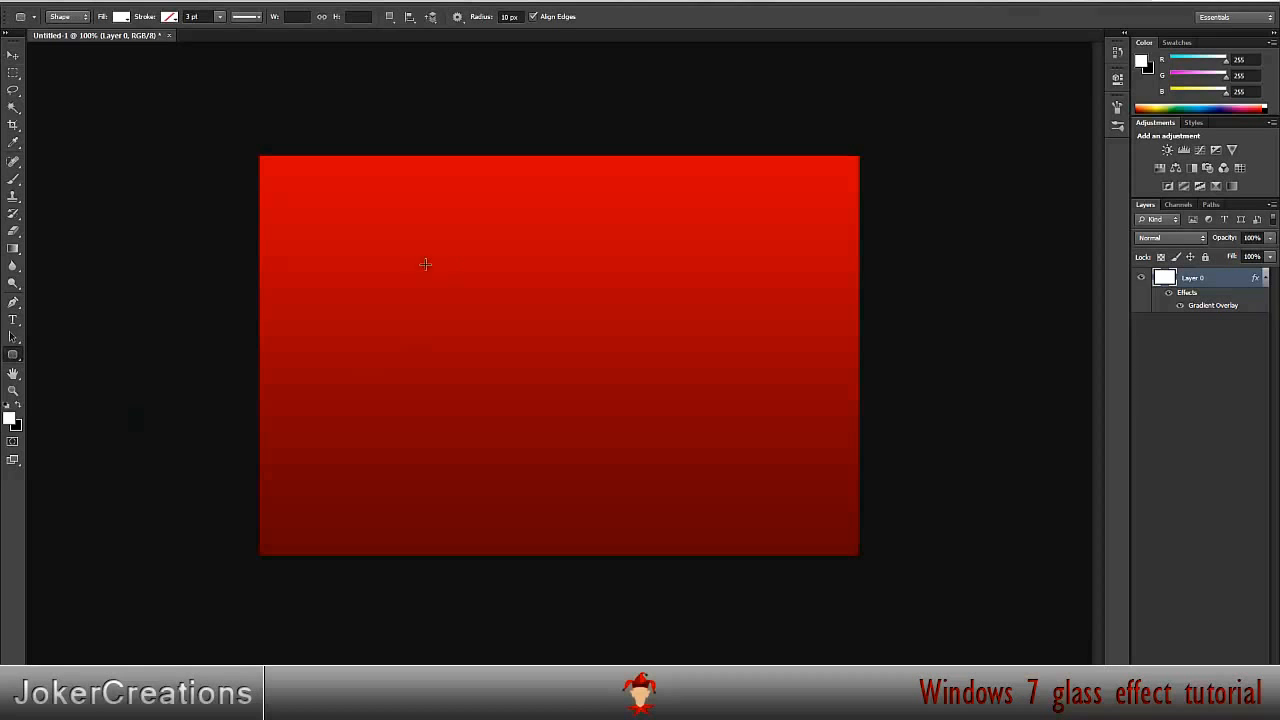
drag(64, 228, 462, 476)
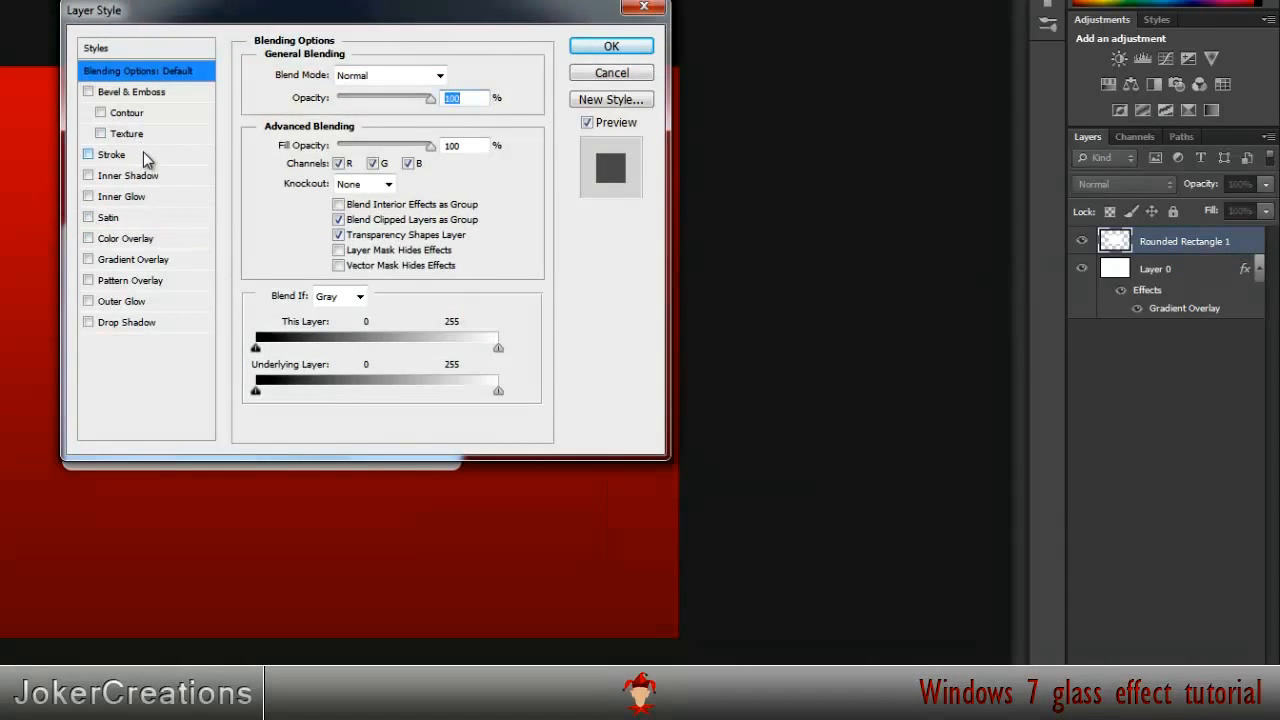
Step: Add a white Stroke to the rounded rectangle in Layer Style and apply it
click(88, 154)
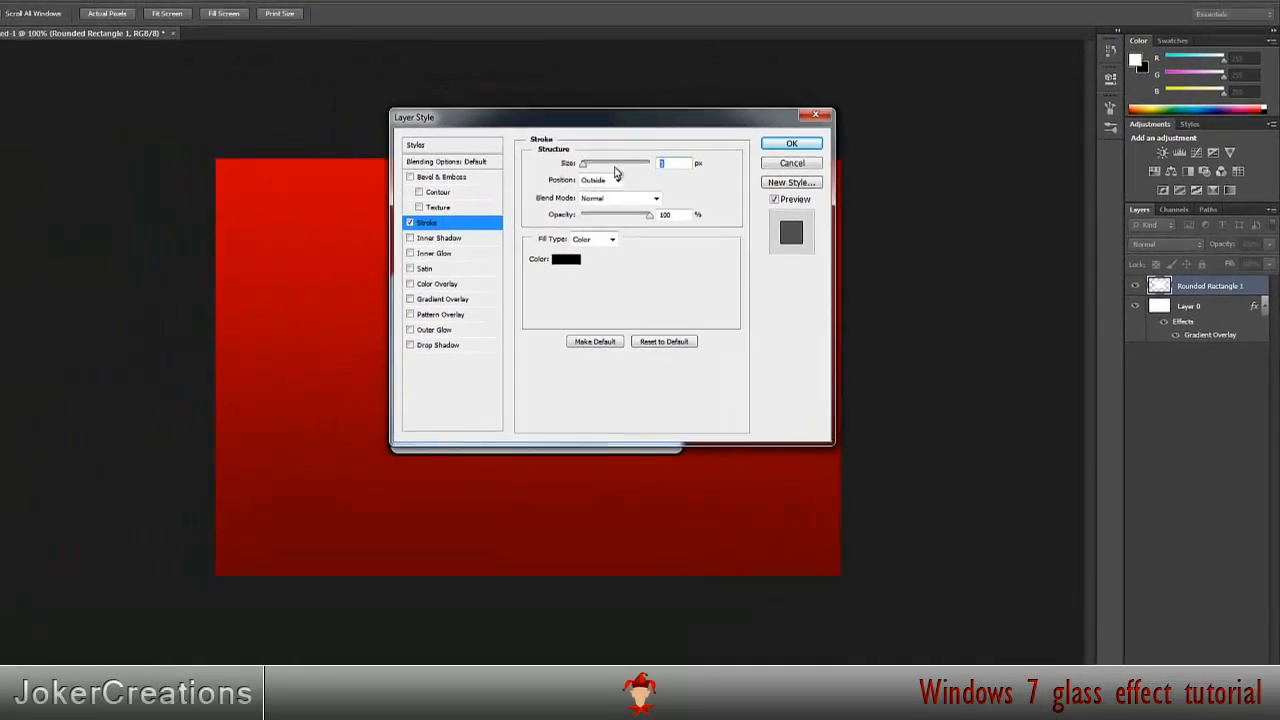
click(564, 260)
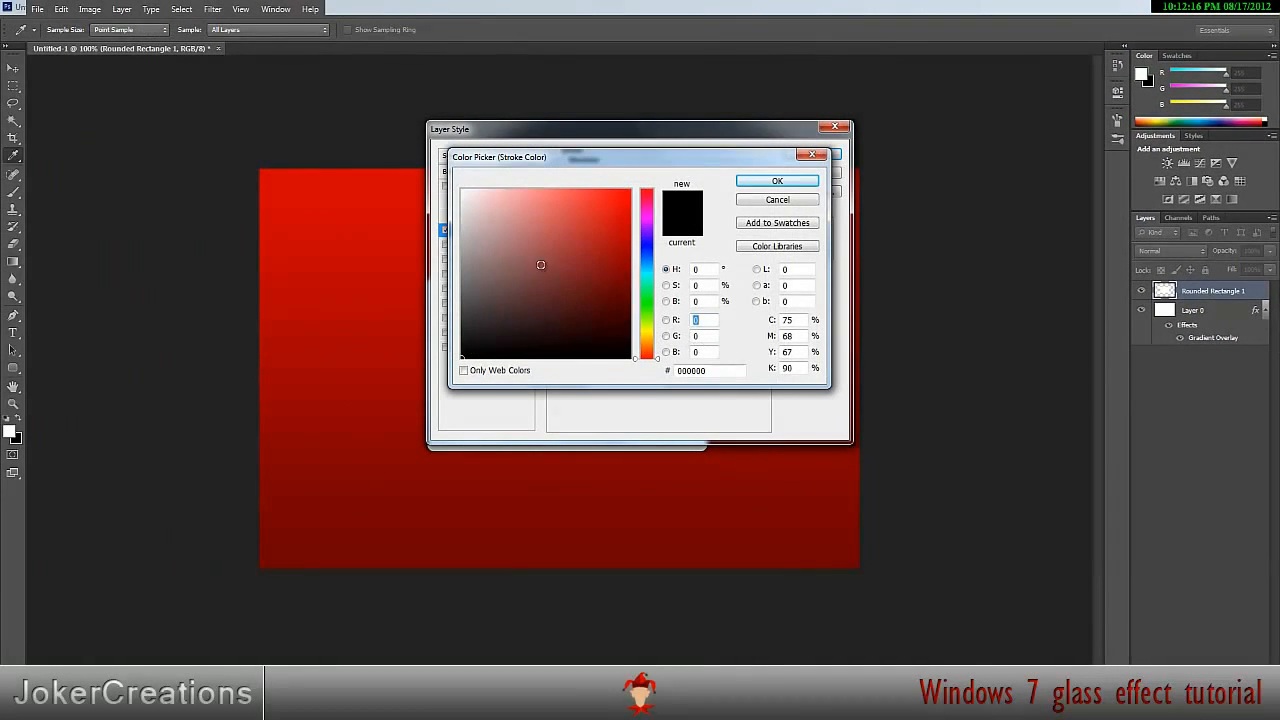
click(776, 180)
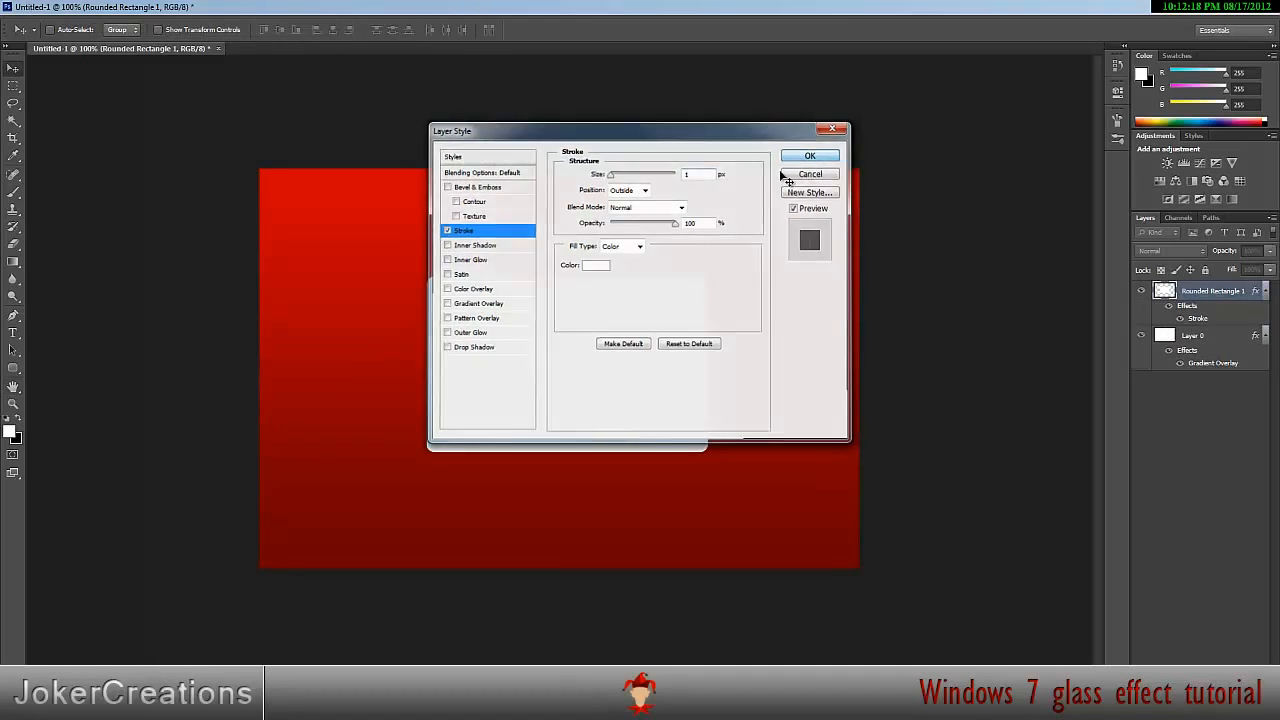
click(810, 156)
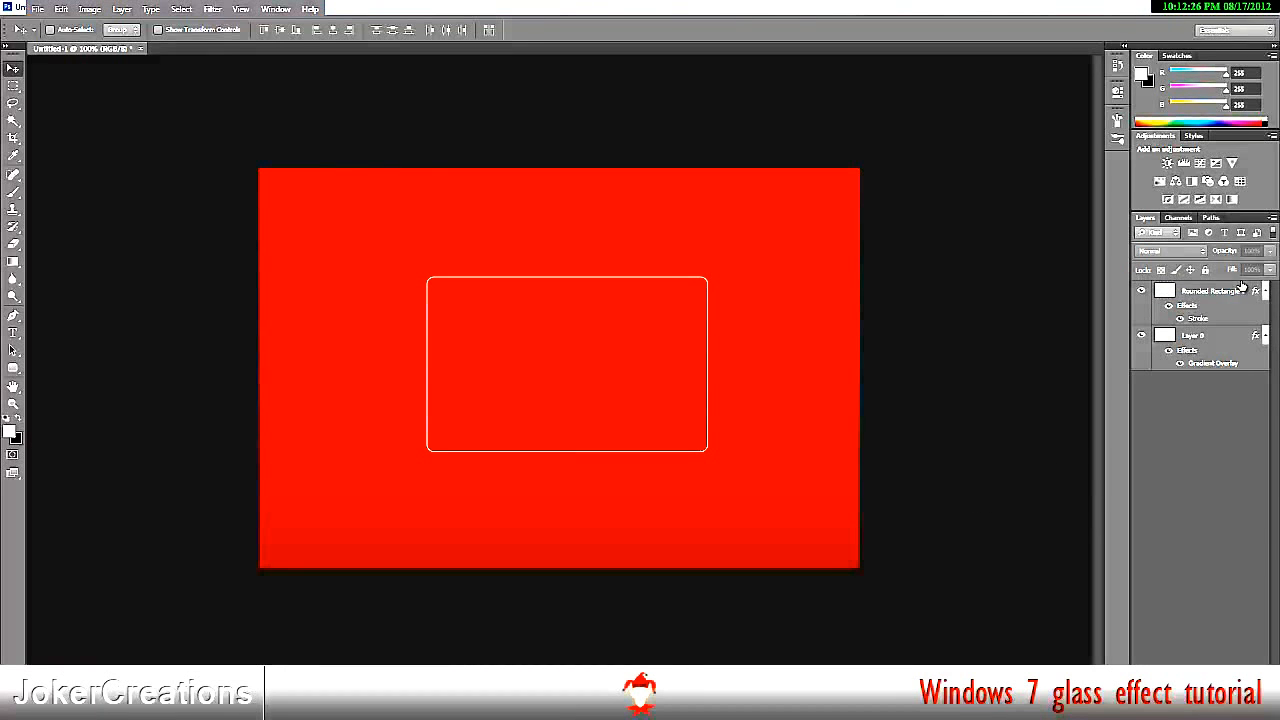
Step: Add a new layer and load the rounded rectangle's interior as a selection for the white glow
click(1210, 292)
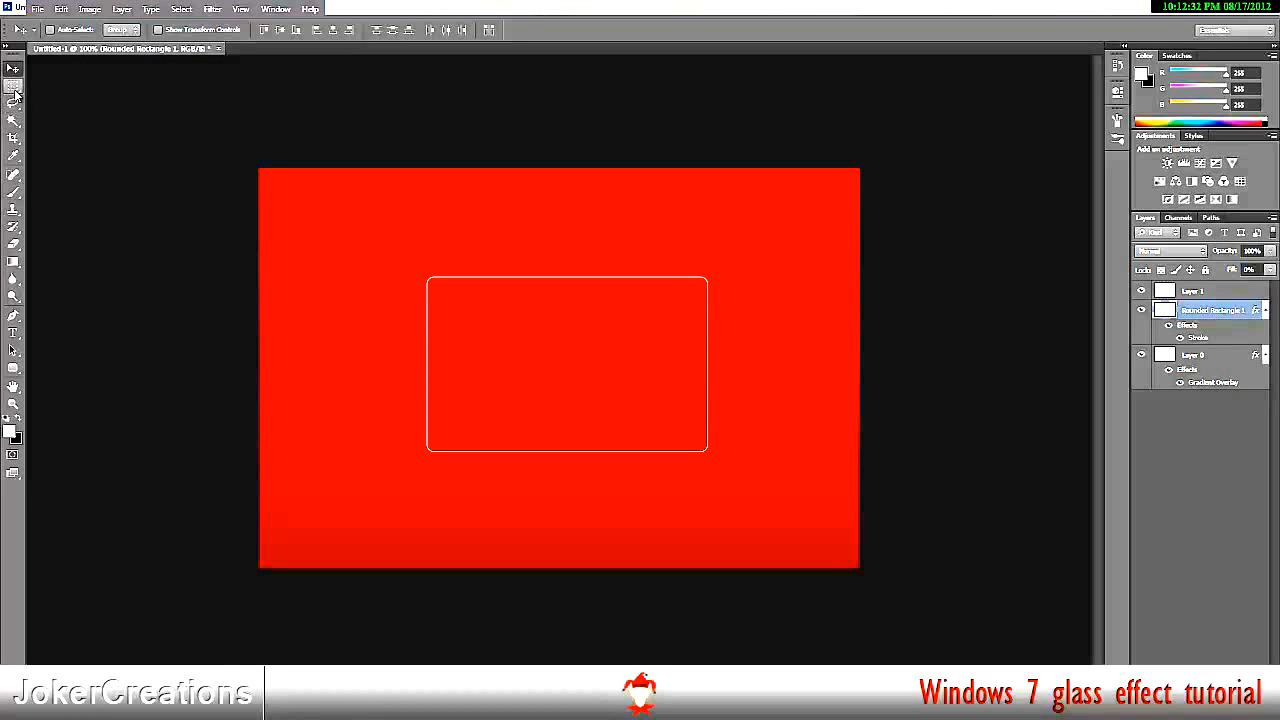
click(14, 120)
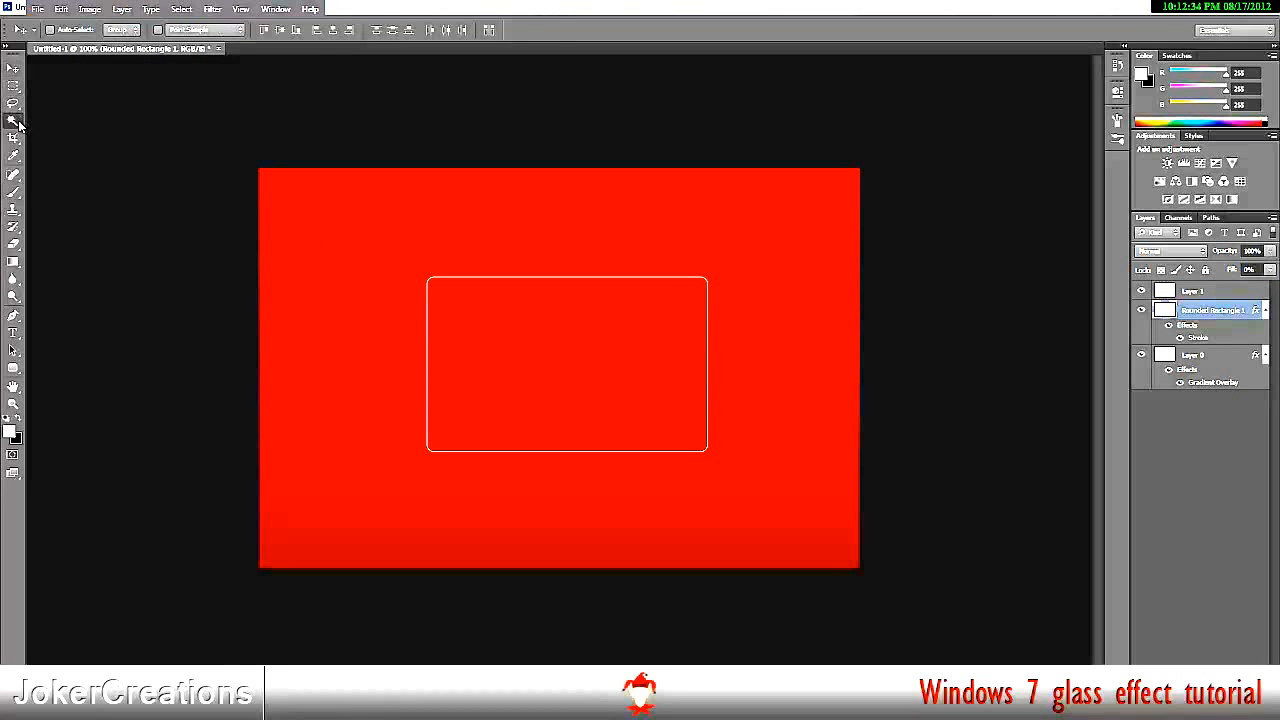
click(14, 120)
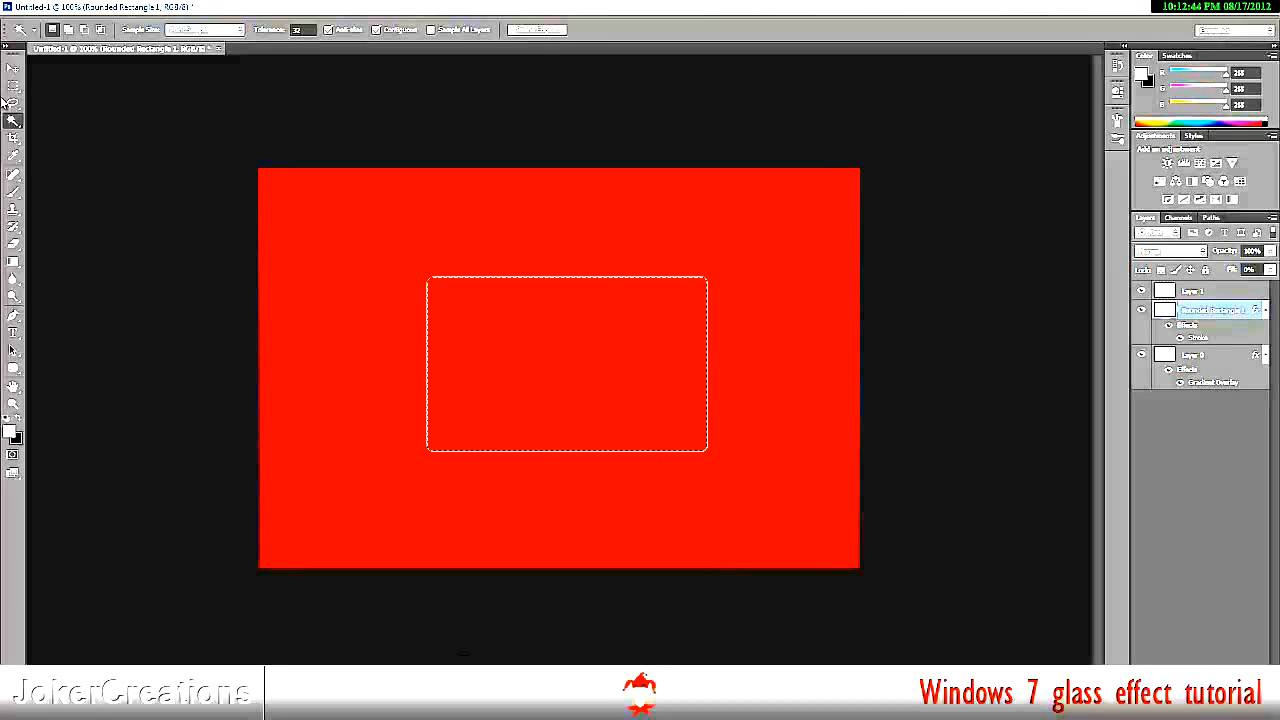
click(14, 68)
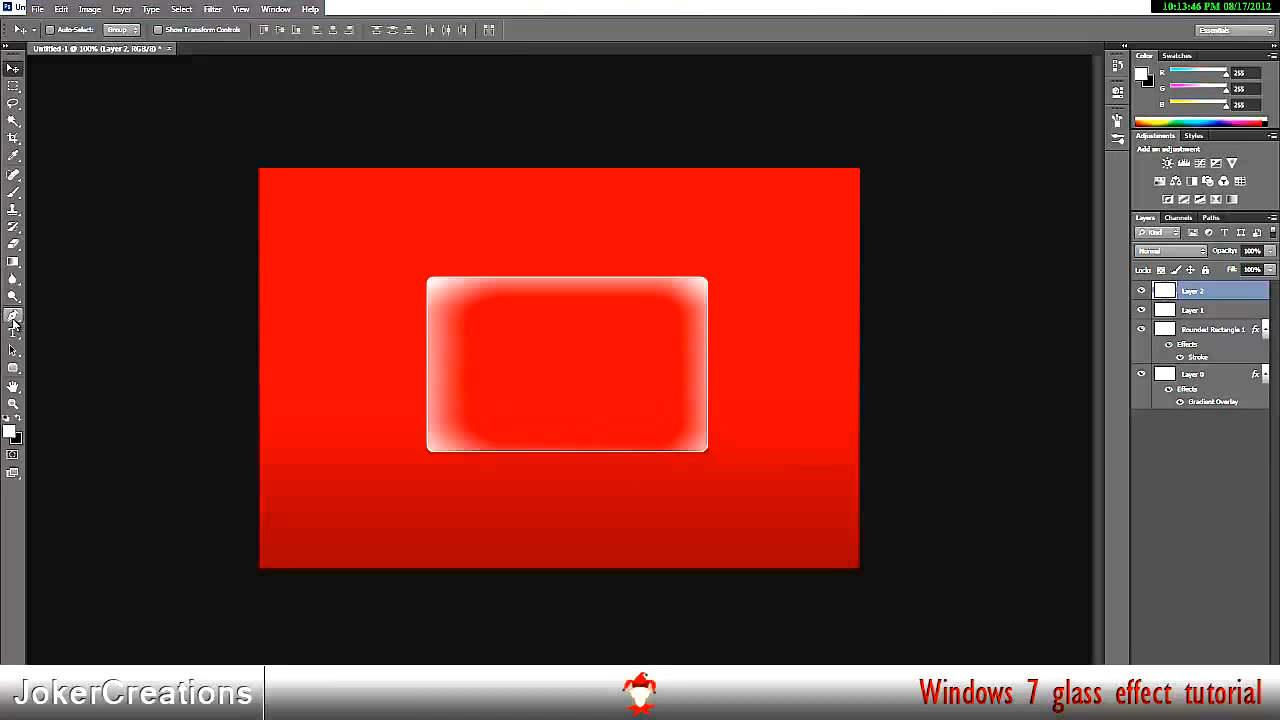
Step: Trace a closed Pen path bent into a curve across the top of the rectangle
click(14, 314)
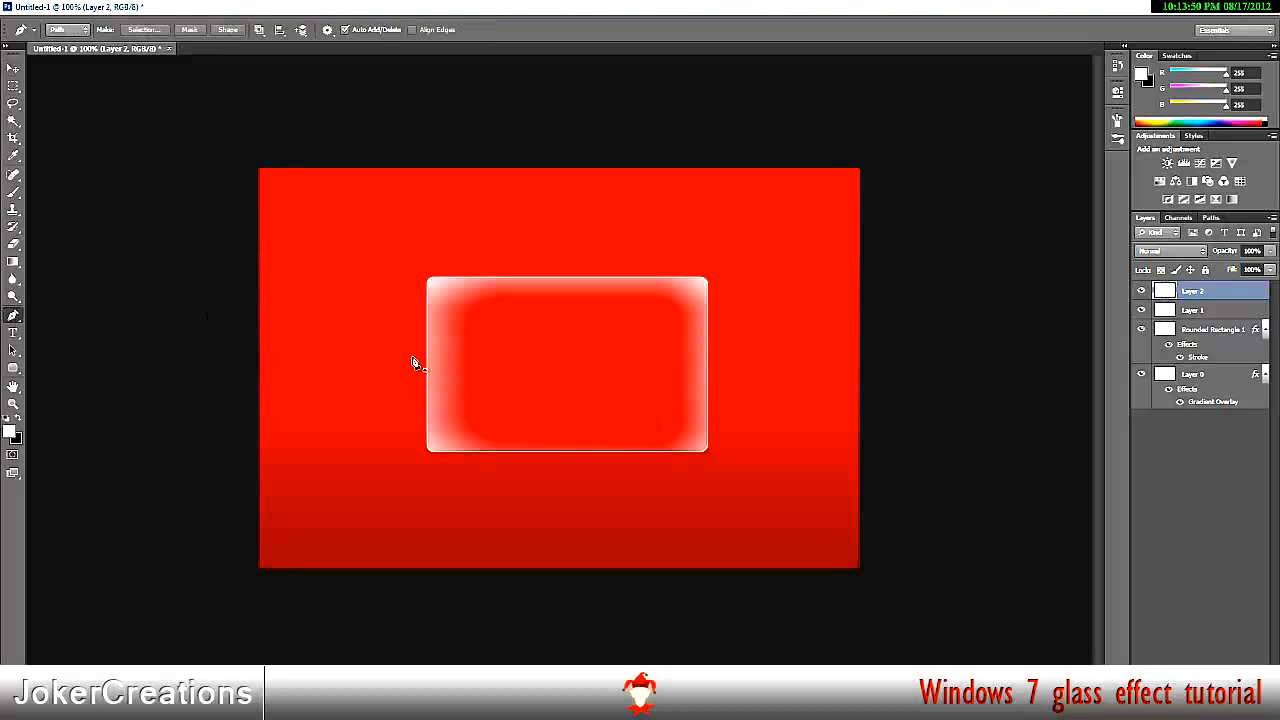
mouse_move(372, 368)
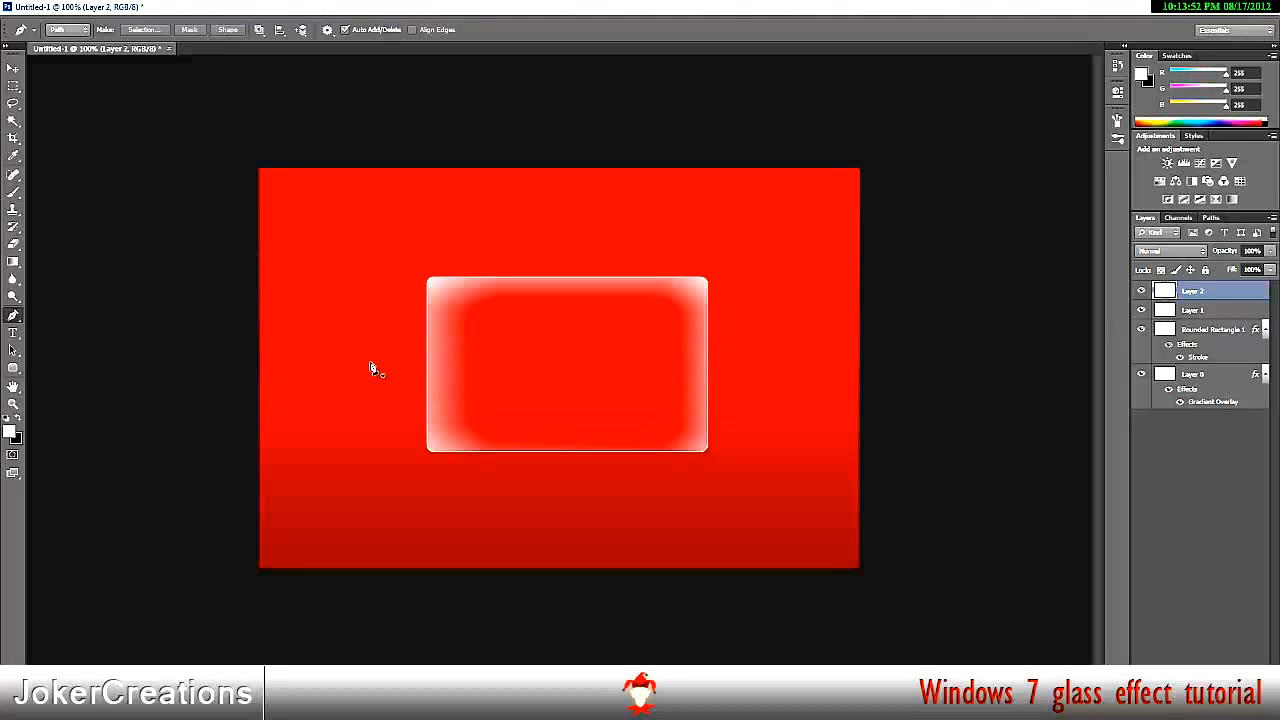
mouse_move(384, 374)
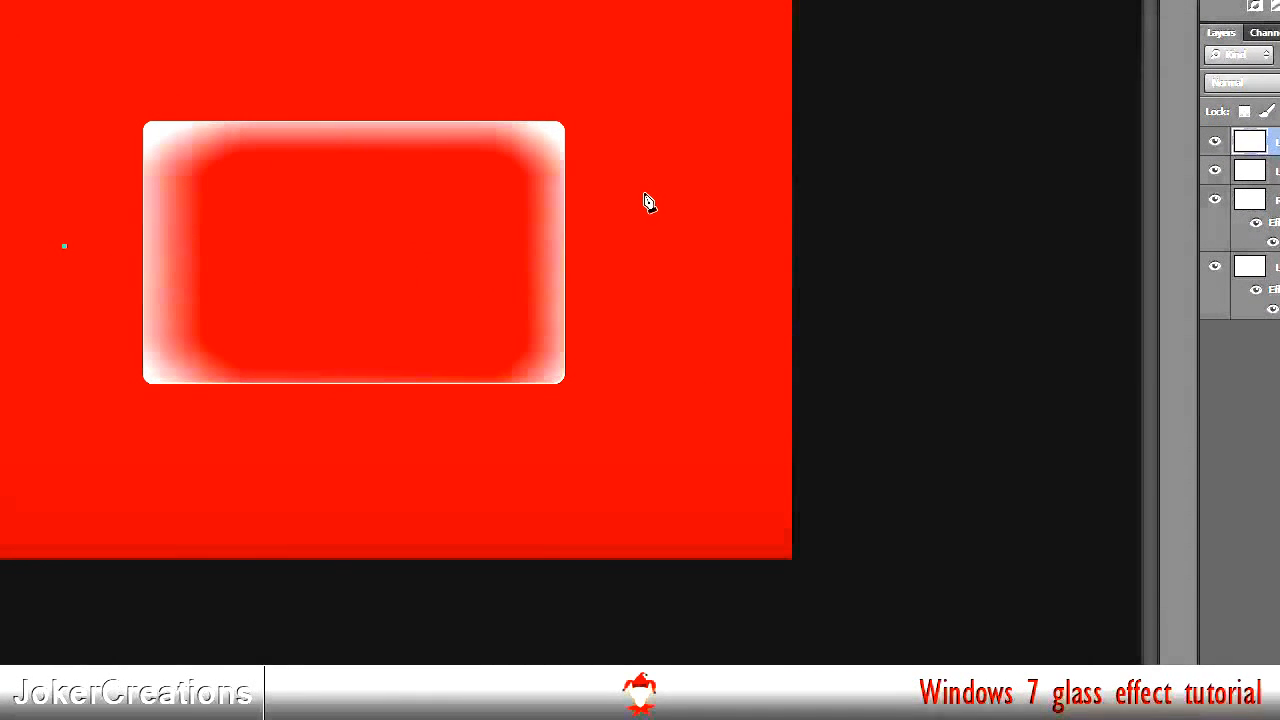
mouse_move(618, 190)
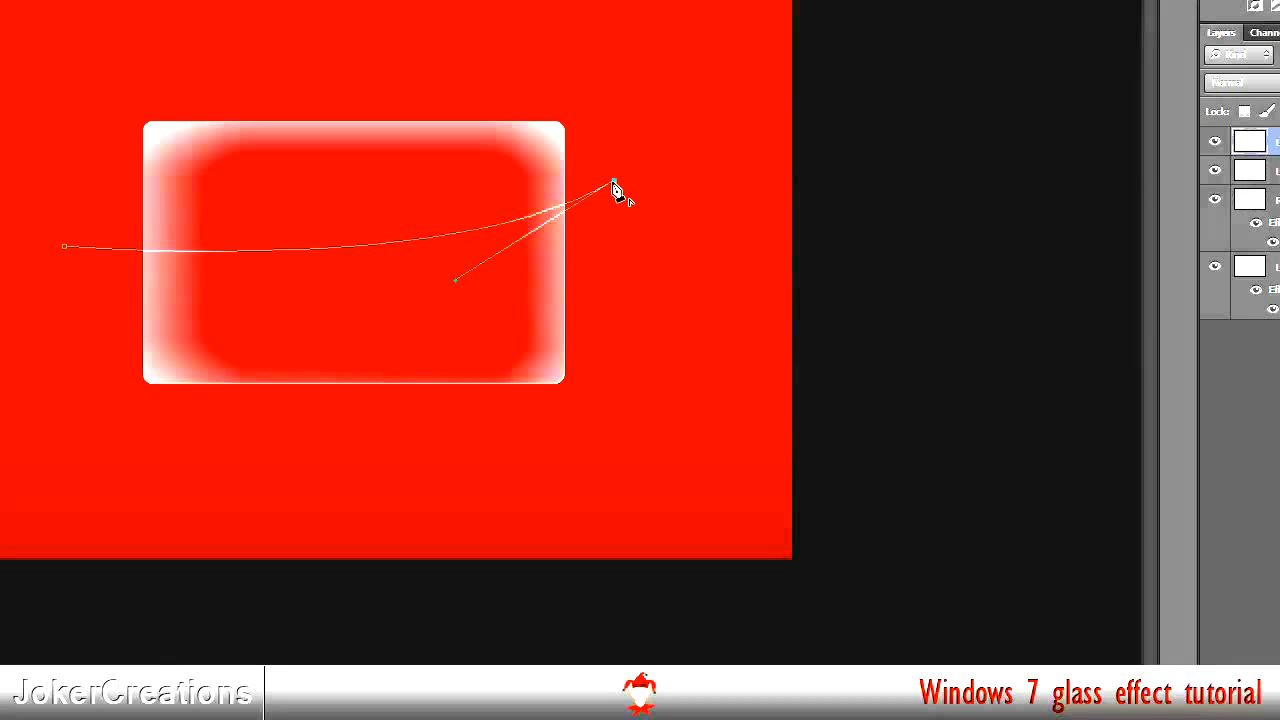
drag(616, 192, 616, 72)
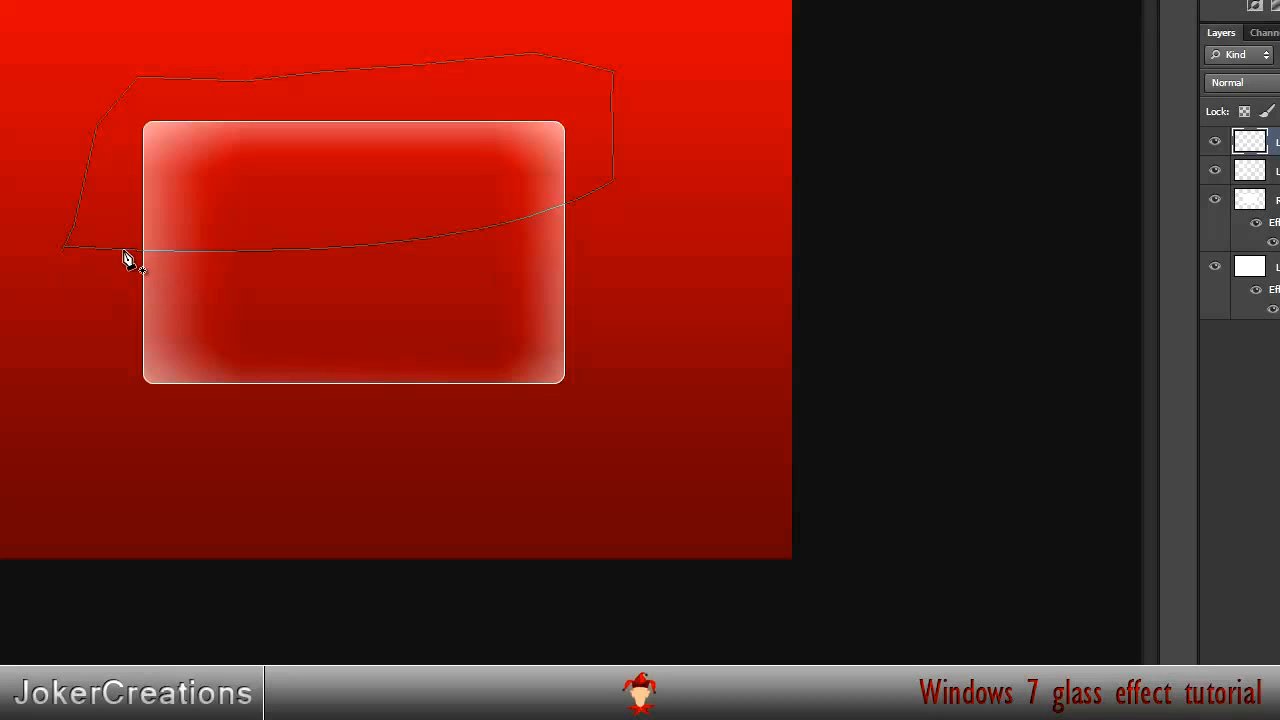
right_click(128, 260)
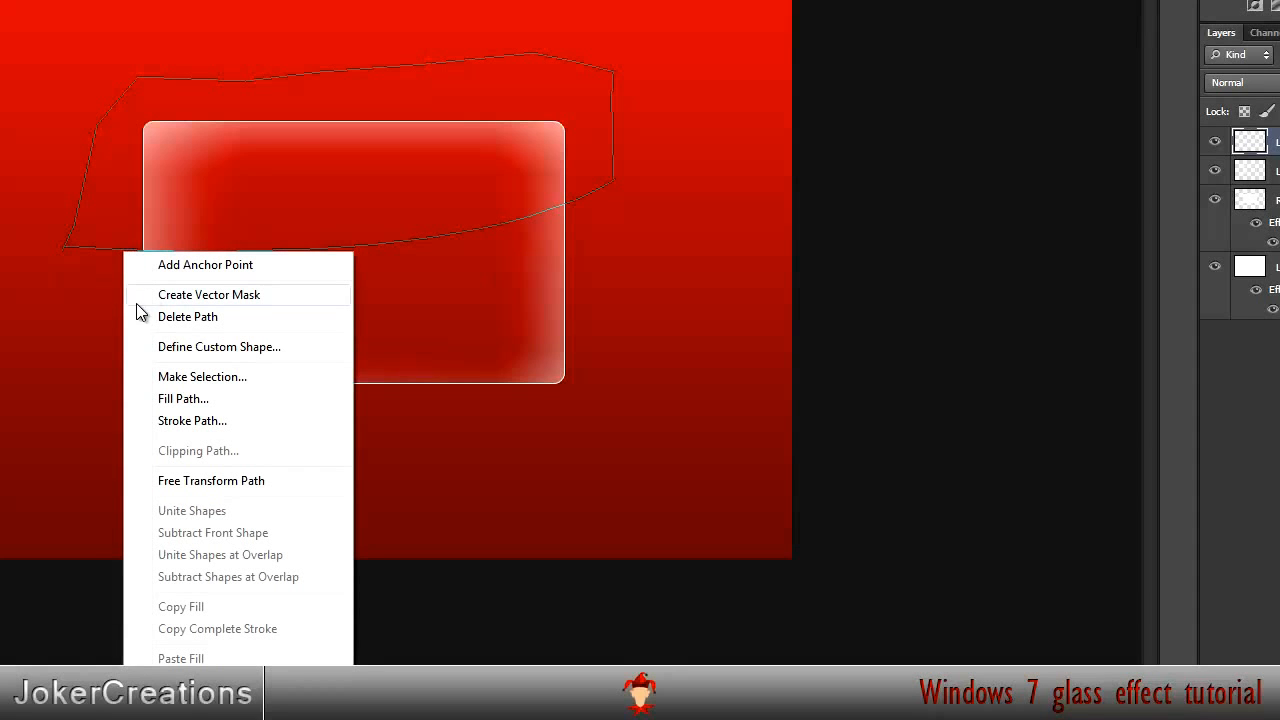
mouse_move(184, 400)
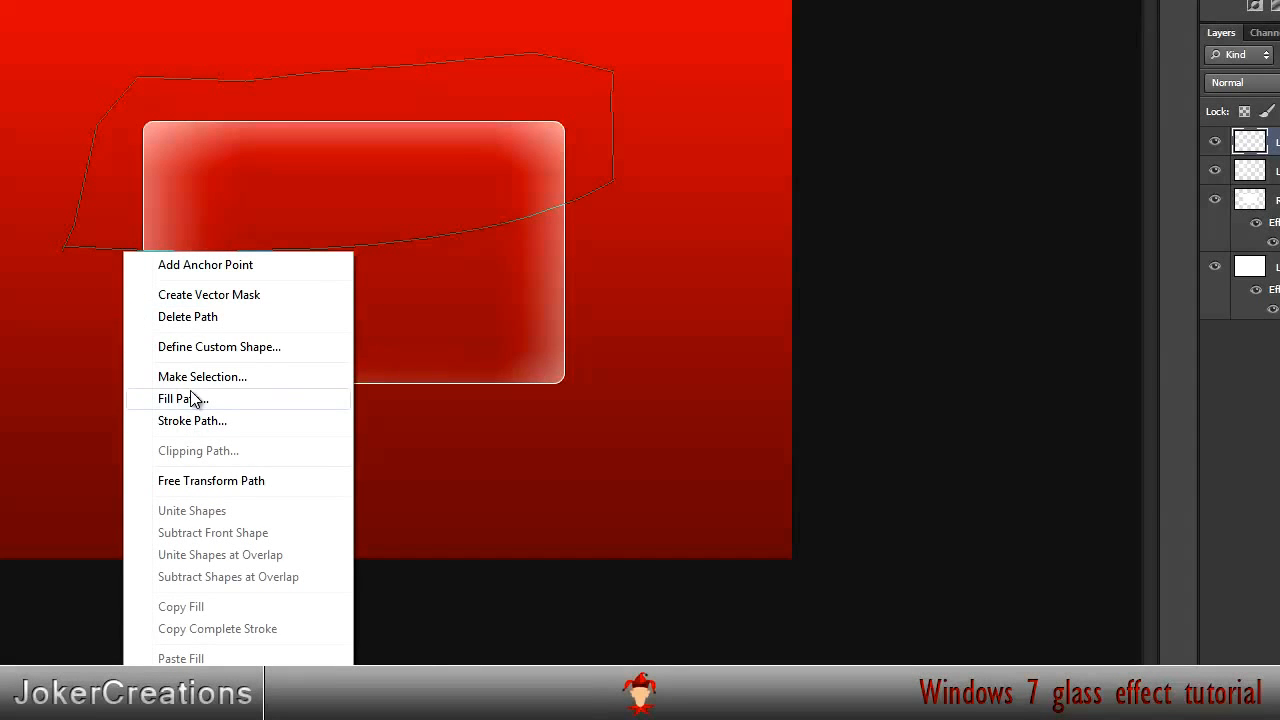
Step: Convert the shine path into a selection via Make Selection
click(200, 376)
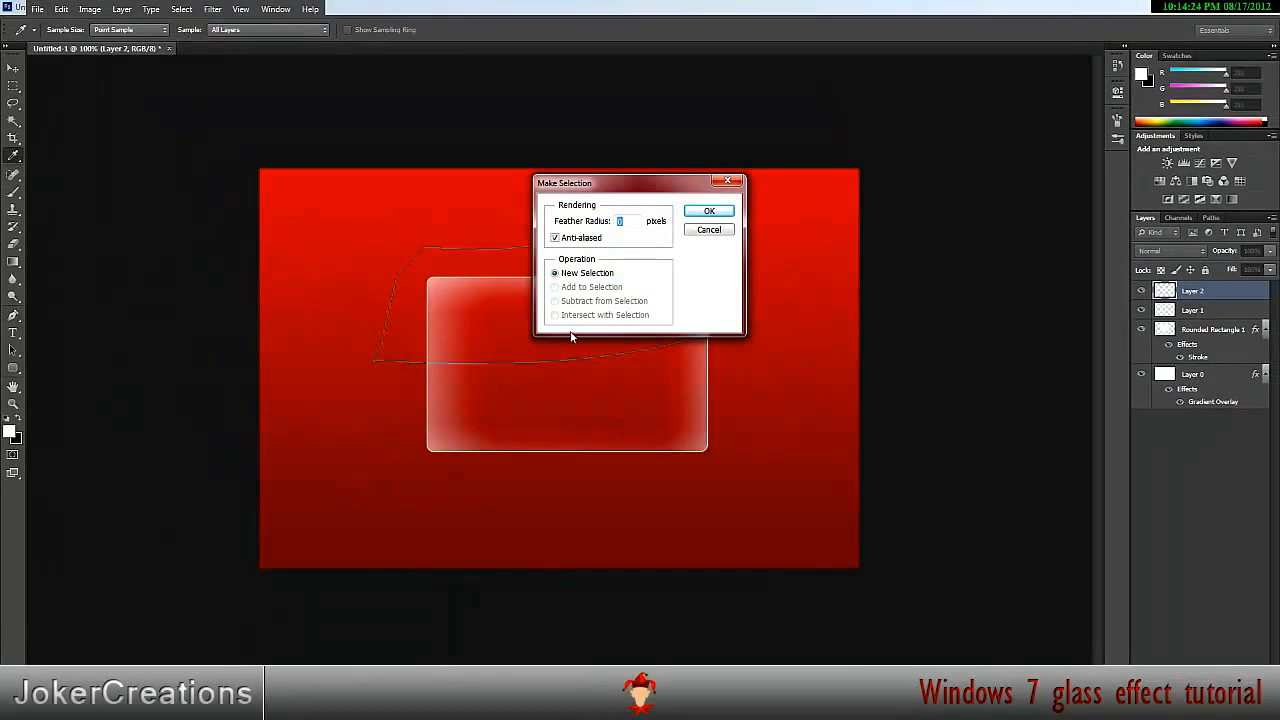
click(708, 212)
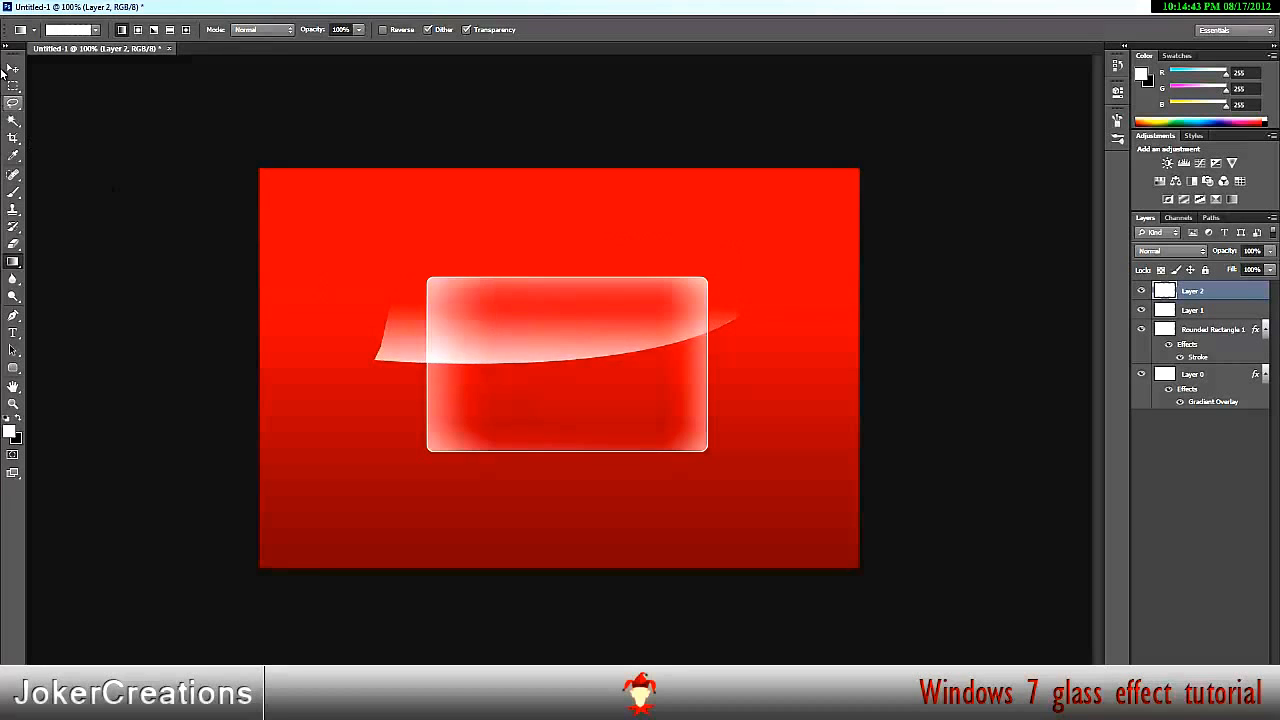
Step: Load the rounded rectangle's selection to trim the shine to the glass
click(12, 68)
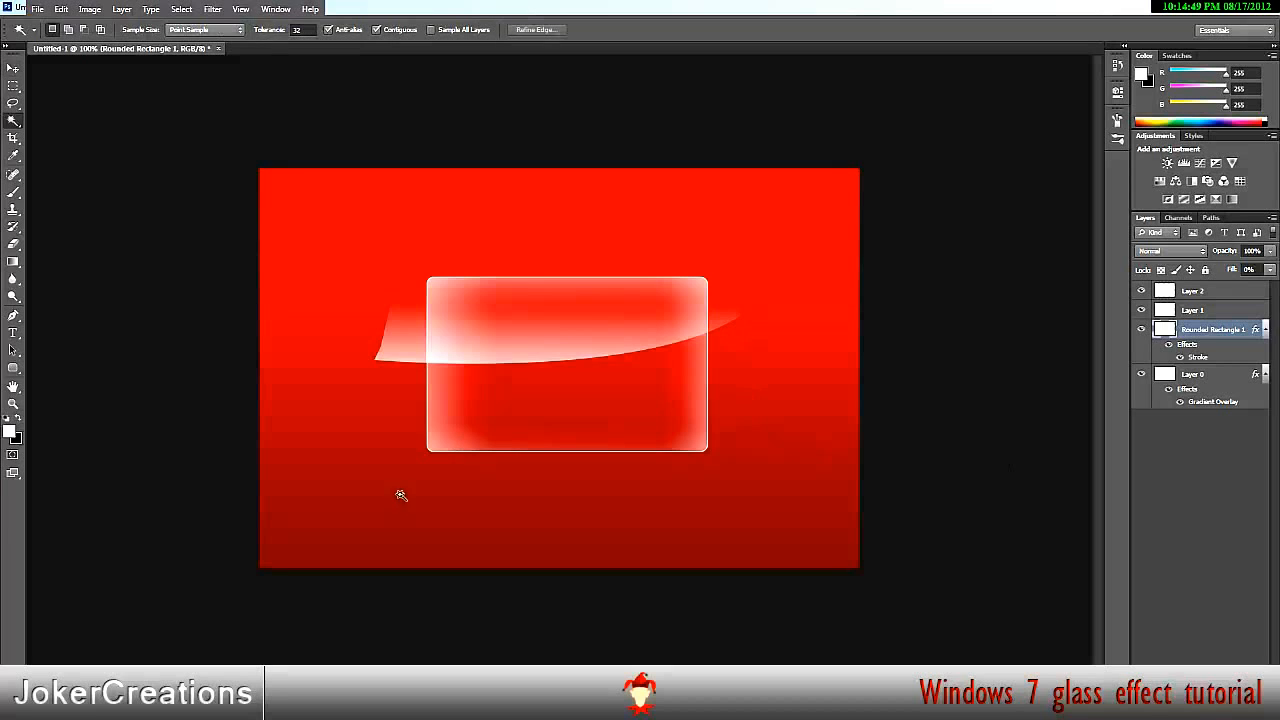
mouse_move(504, 514)
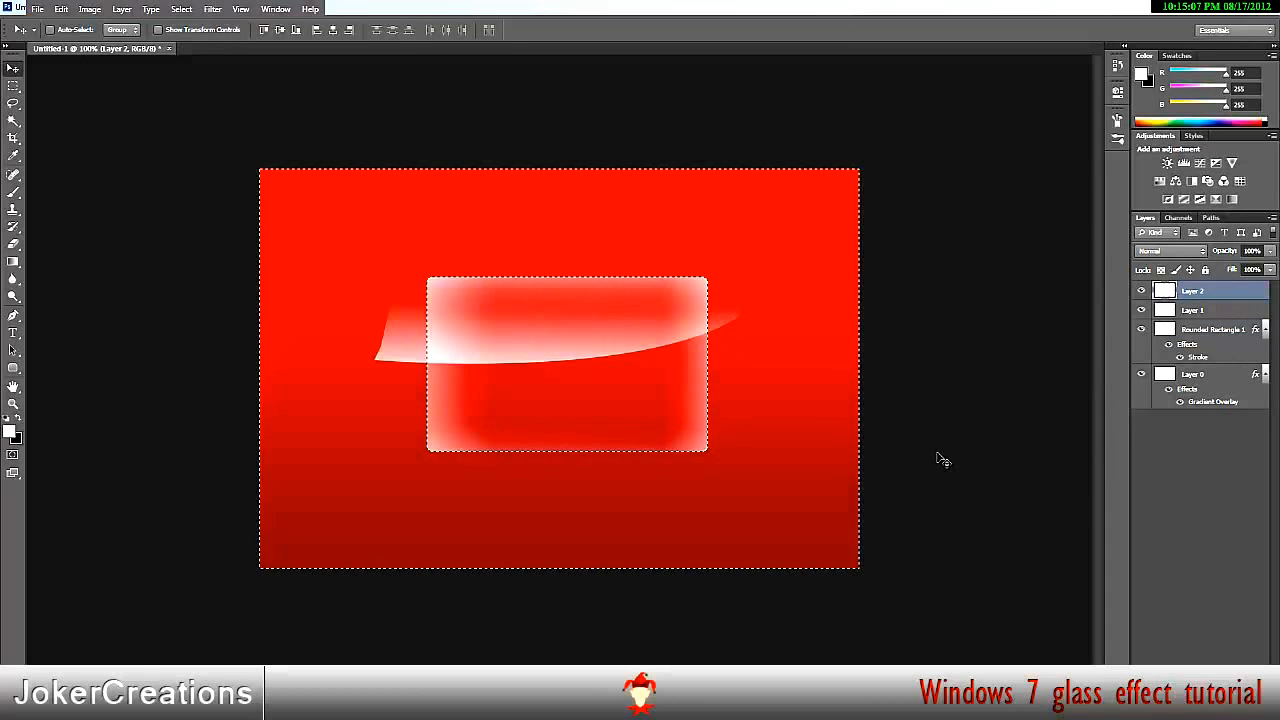
mouse_move(504, 344)
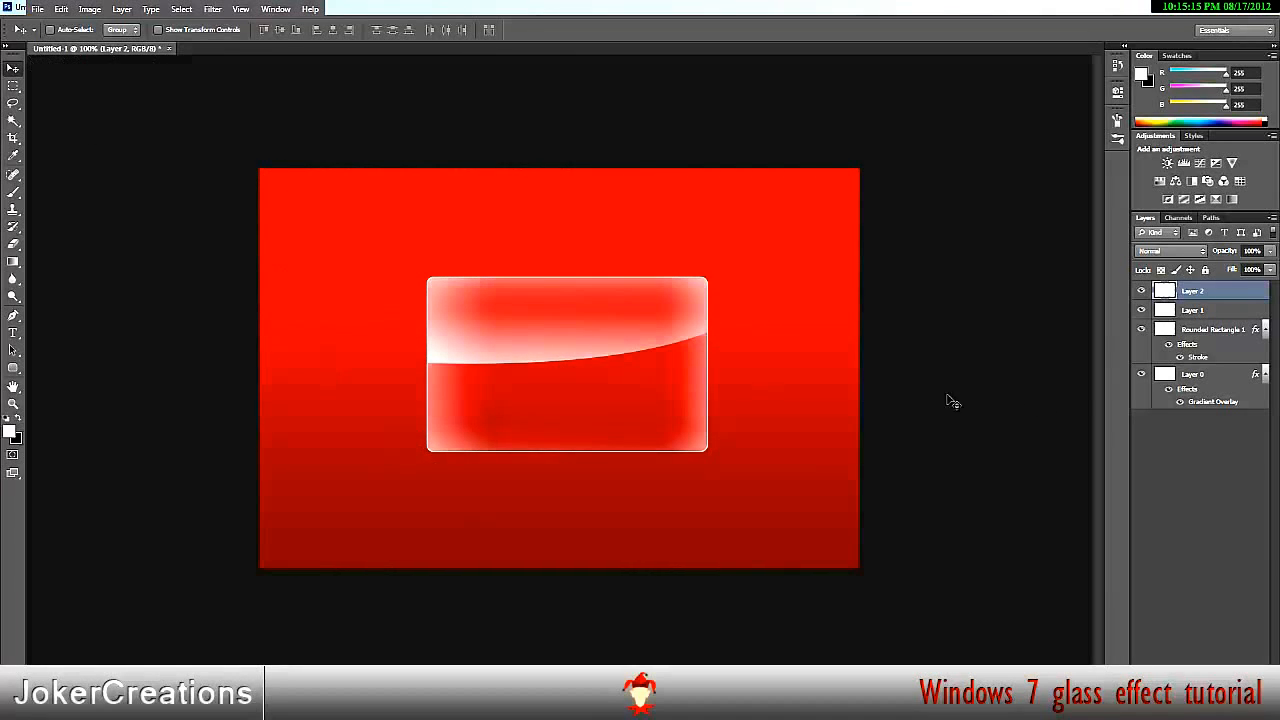
Step: Try Soft Light on the shine, return to Normal, lower its opacity, then select the background layer
click(1170, 252)
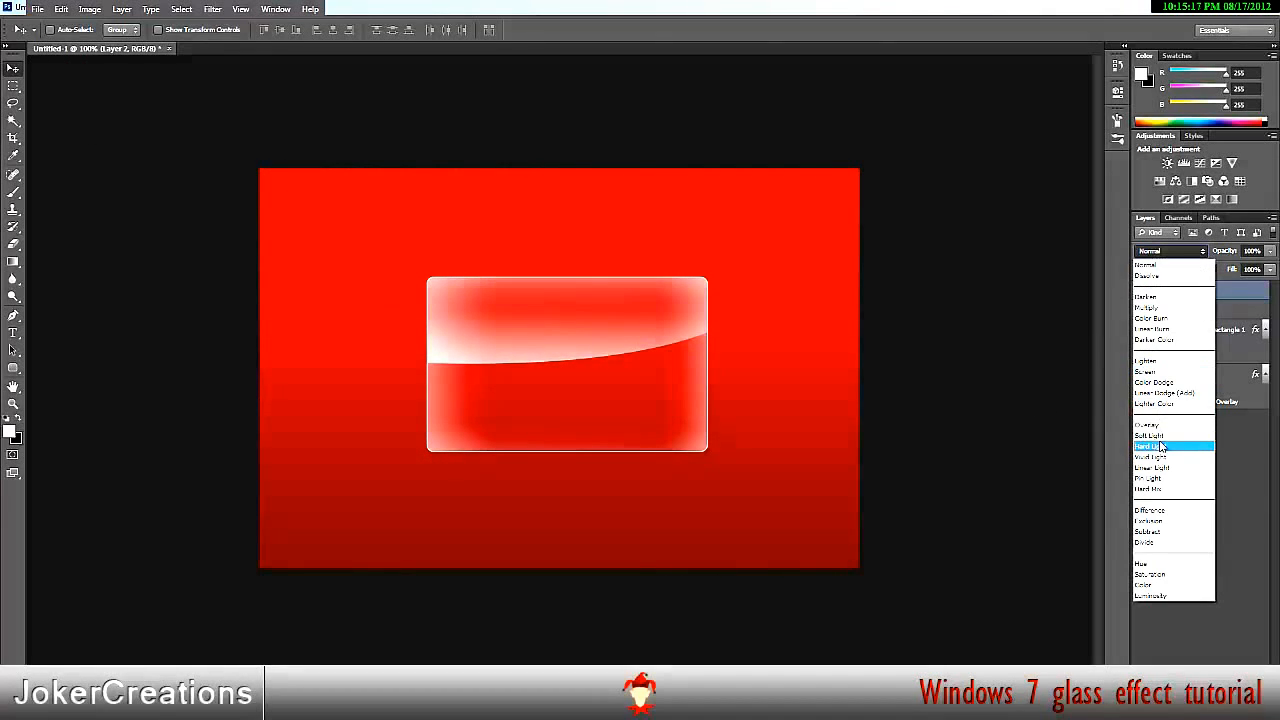
click(1150, 436)
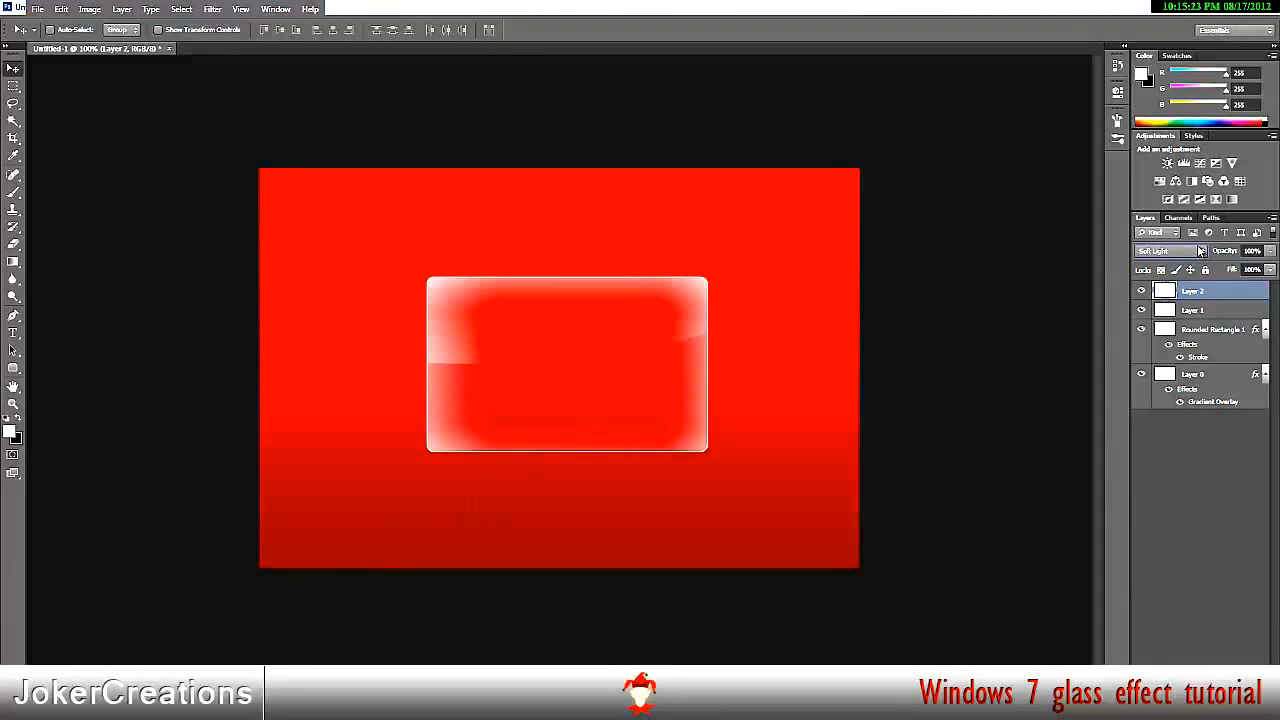
click(1170, 252)
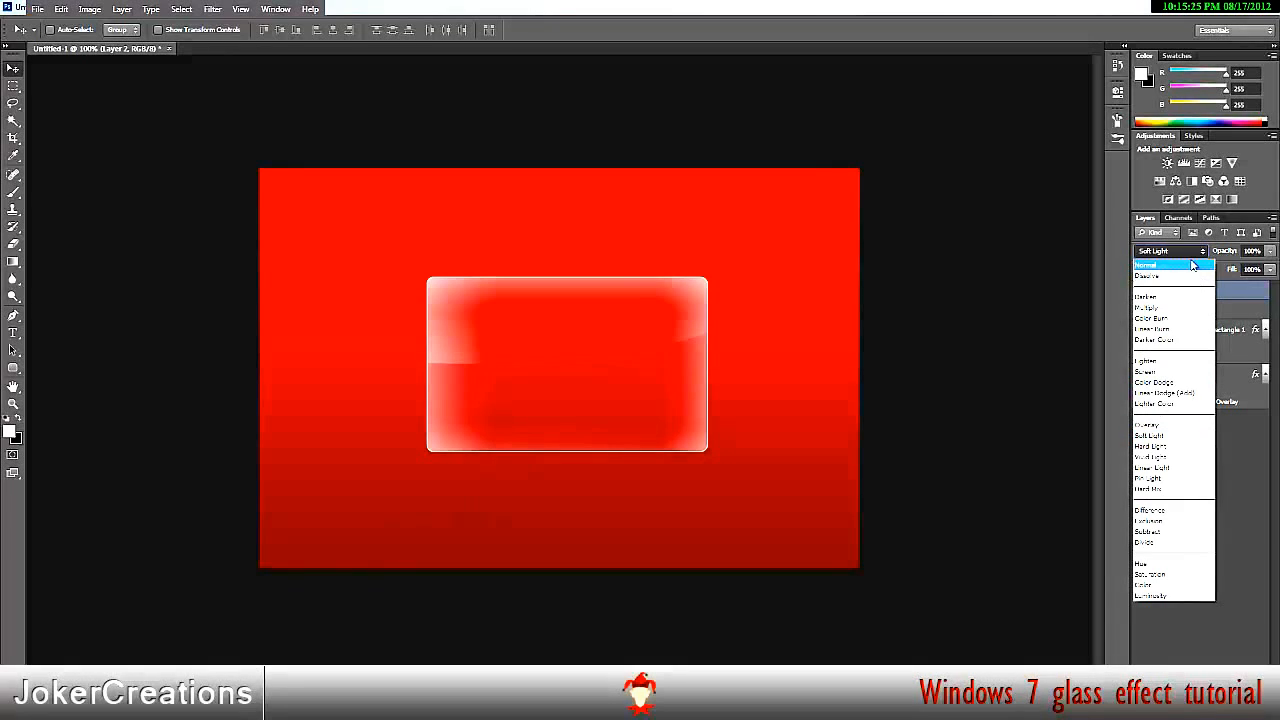
click(1148, 264)
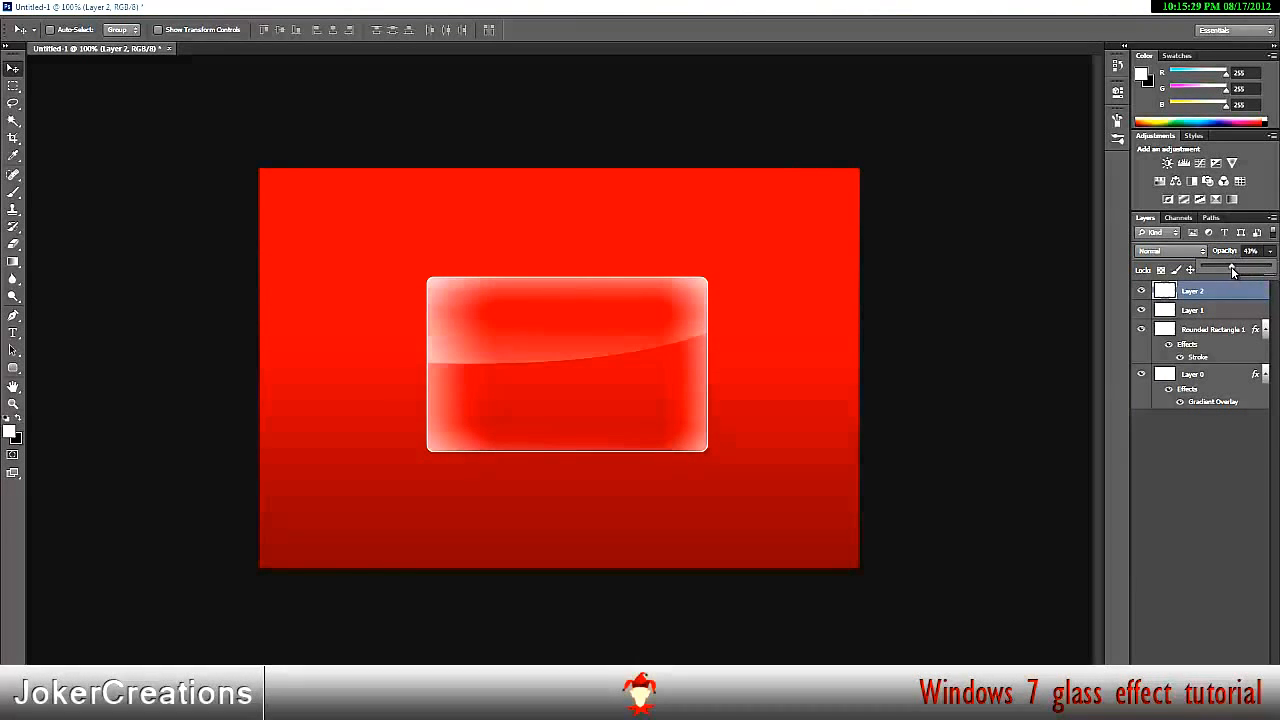
click(1192, 374)
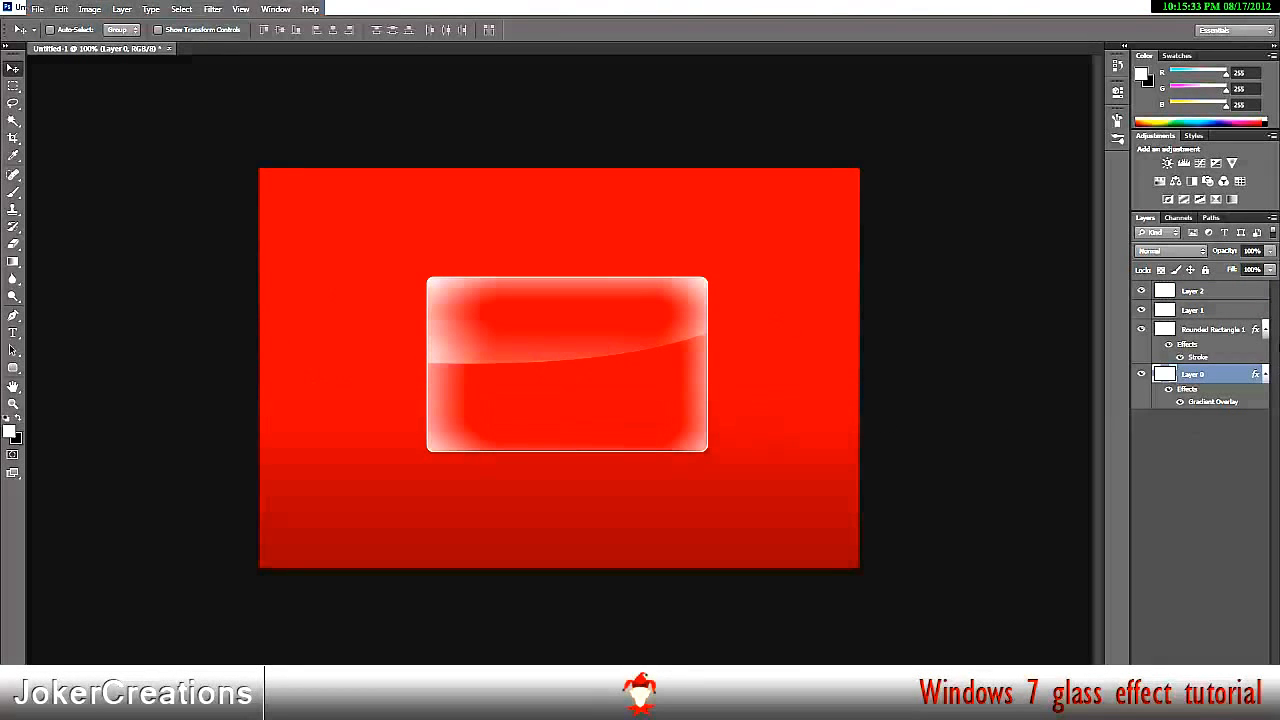
click(1210, 330)
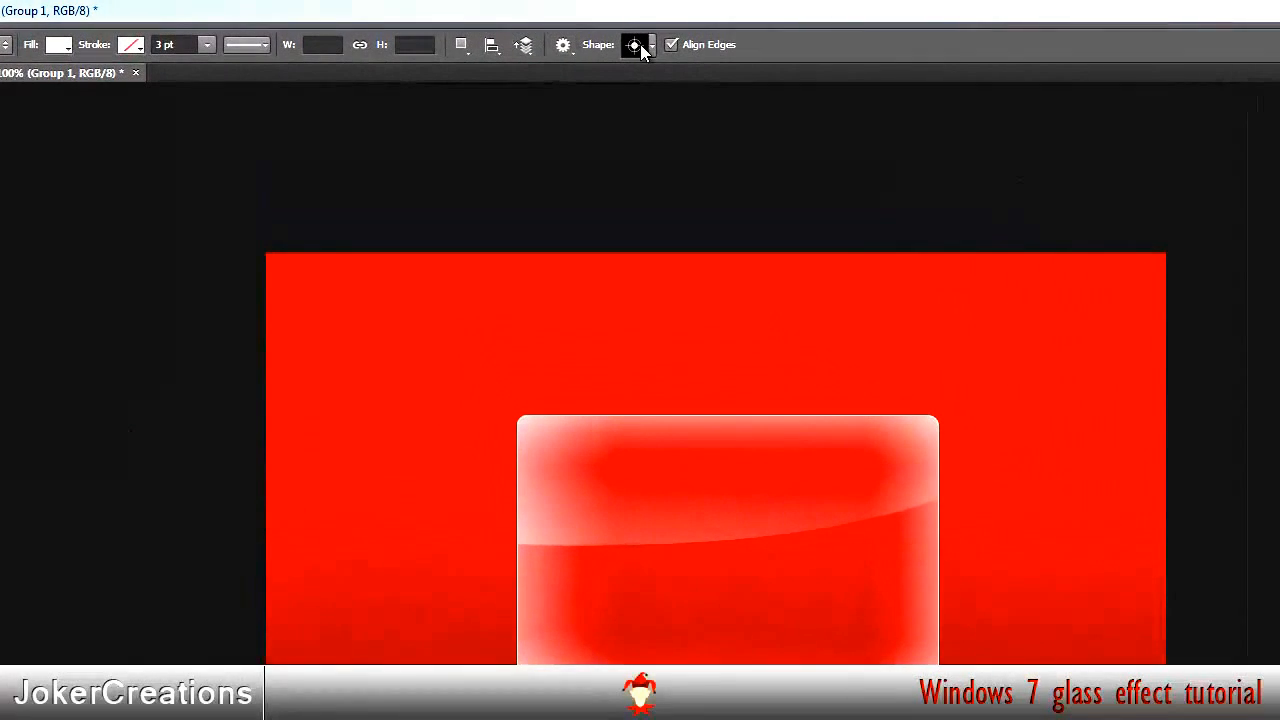
Step: Choose a blob from the custom Shapes picker and create it on the canvas
click(652, 44)
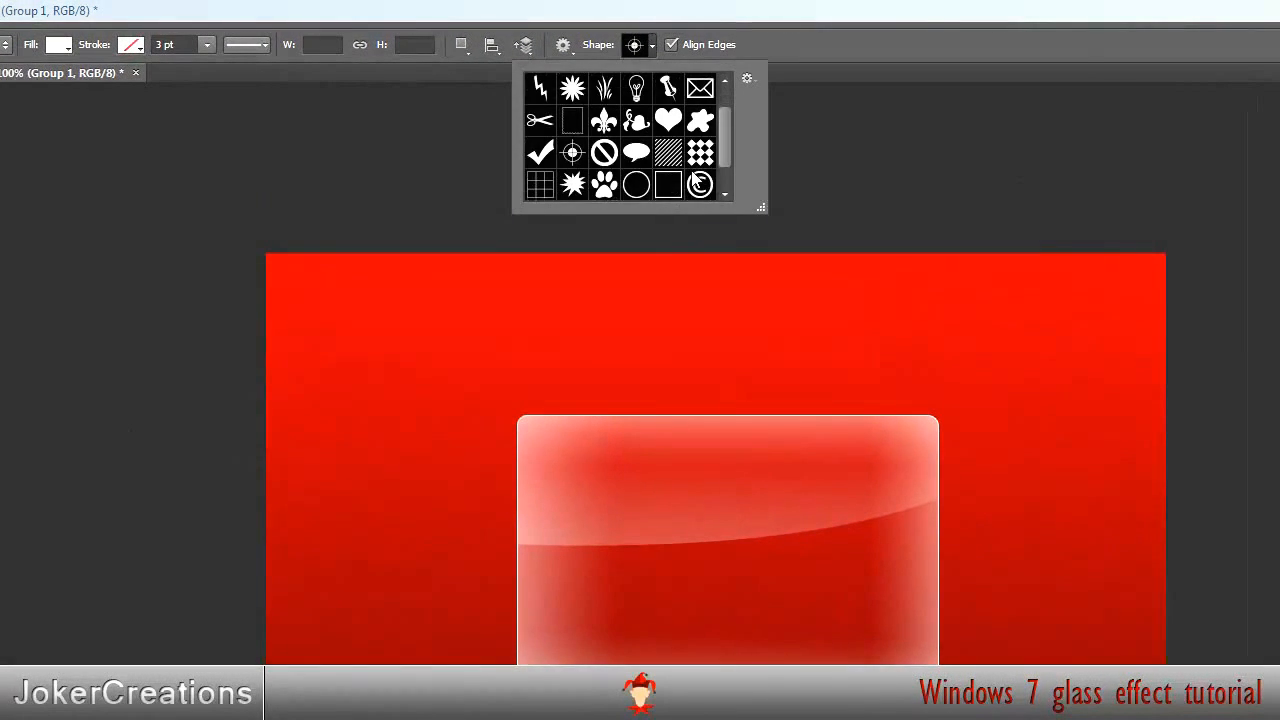
scroll(down, 3)
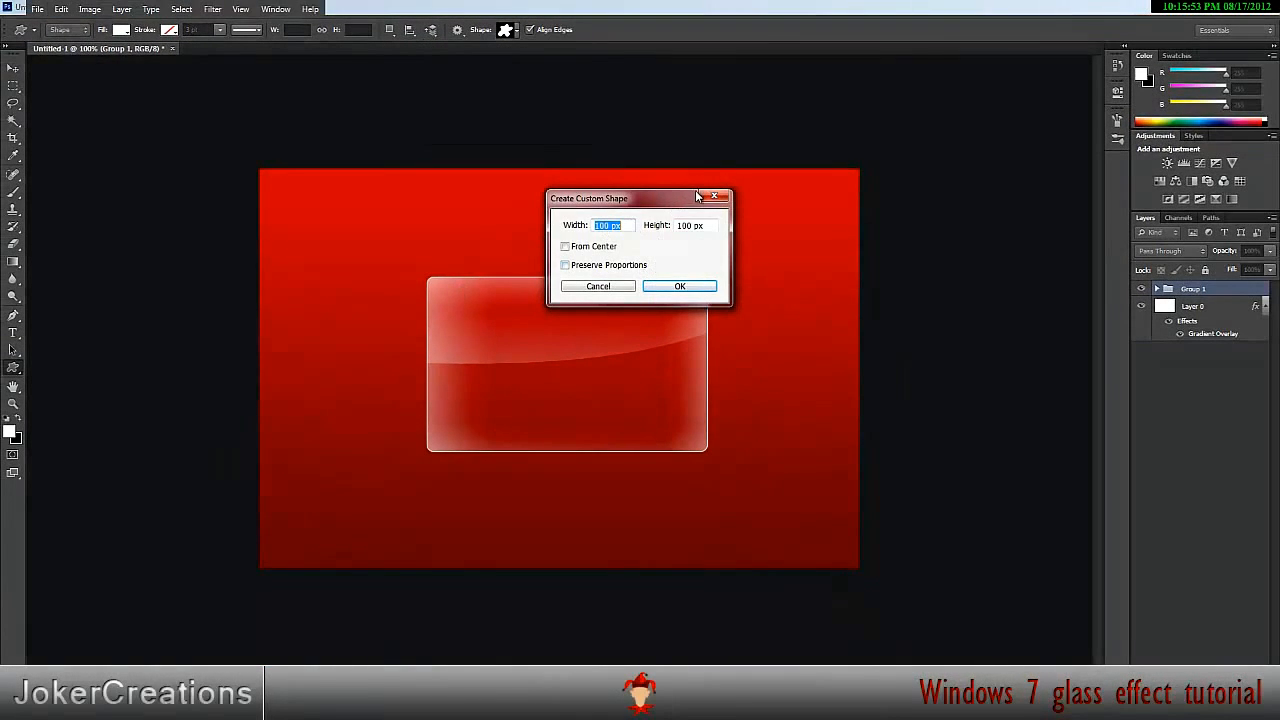
click(680, 286)
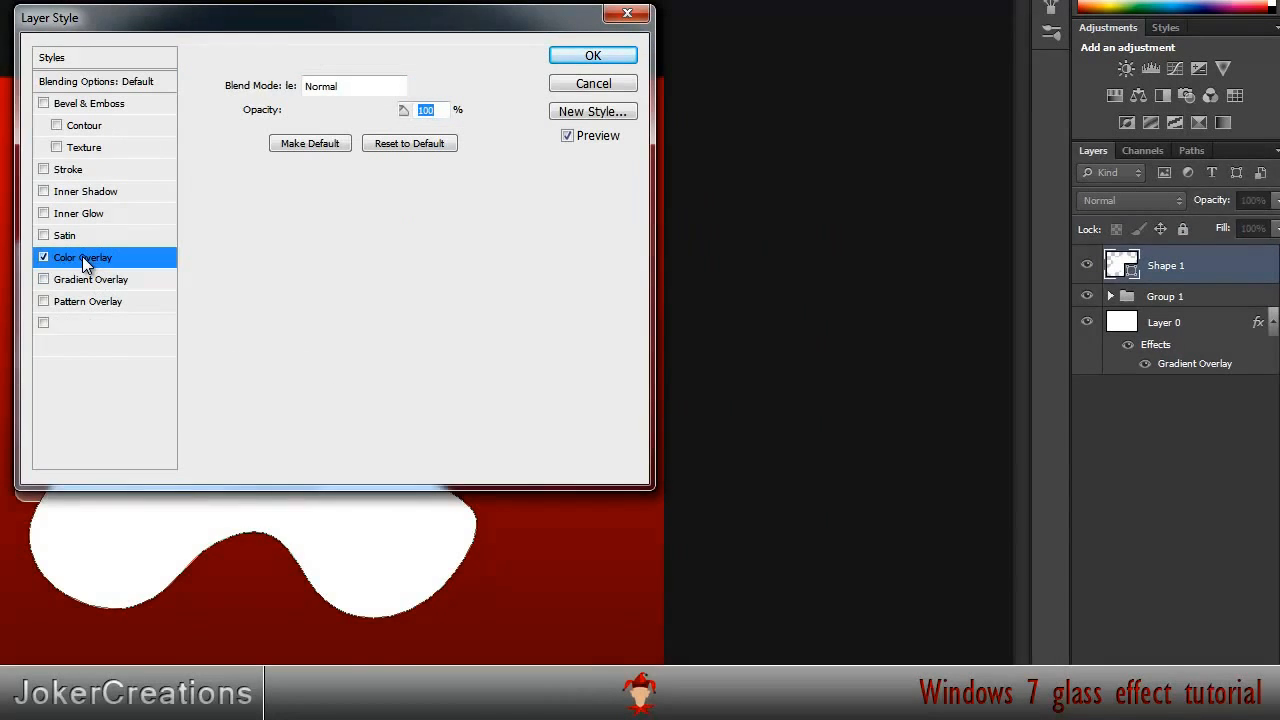
Step: Replace the blob's Color Overlay with a dark Gradient Overlay
click(44, 256)
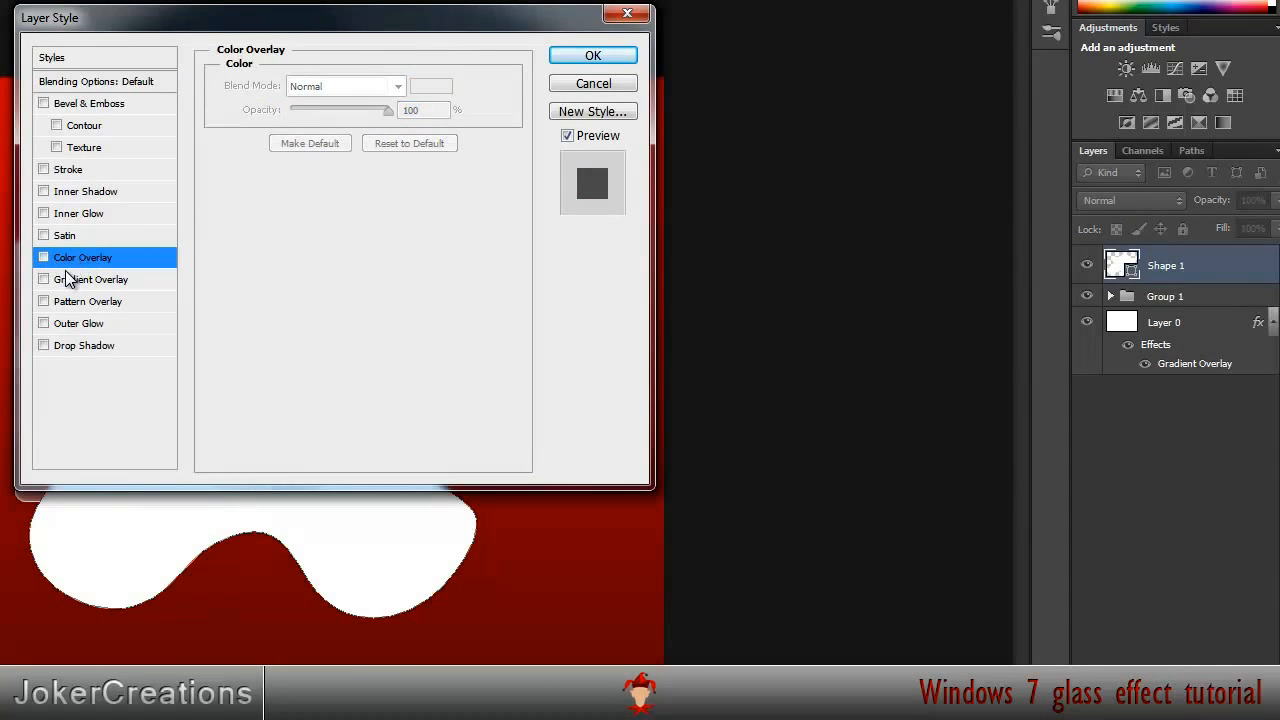
click(92, 280)
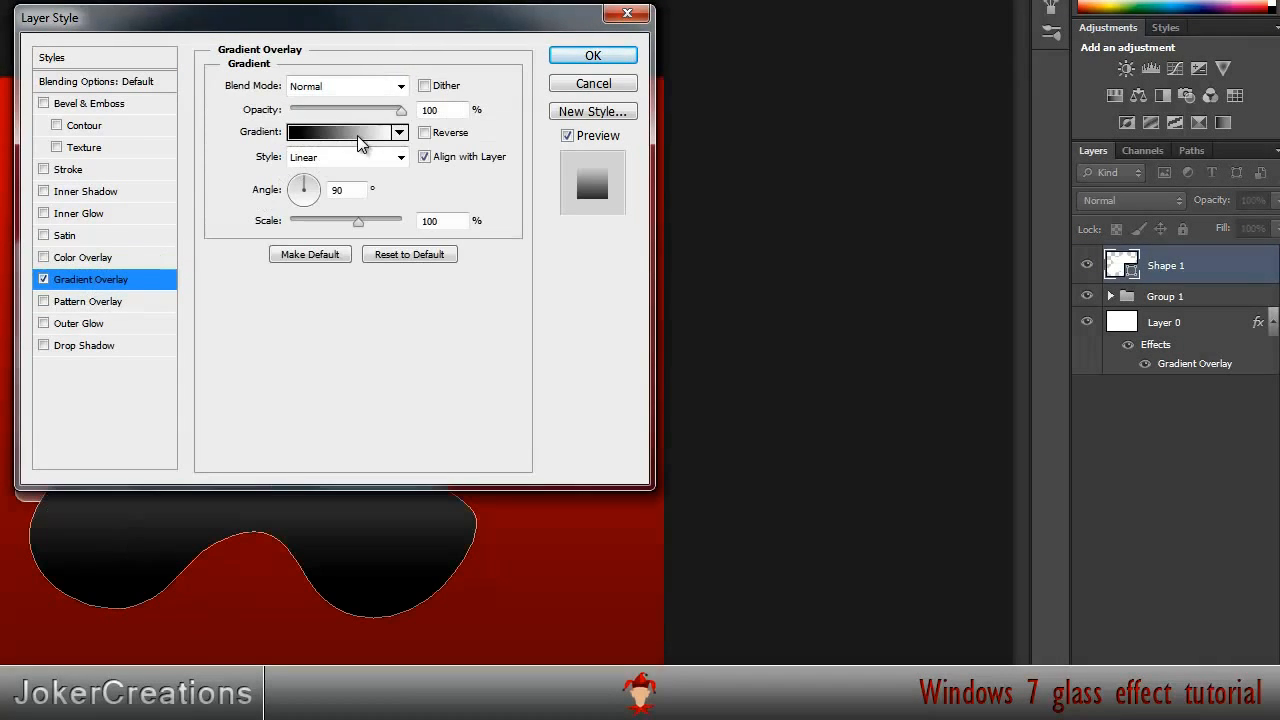
click(340, 132)
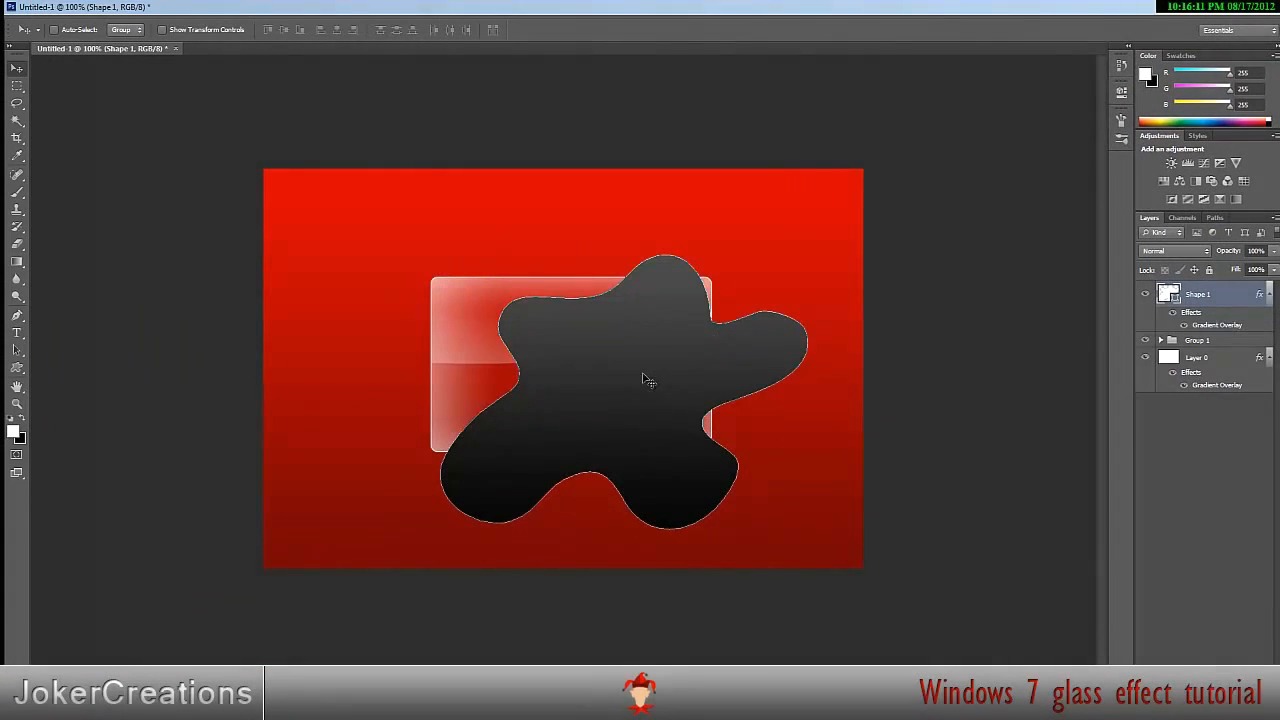
Step: Move the Shape 1 blob layer below the glass group
right_click(1196, 294)
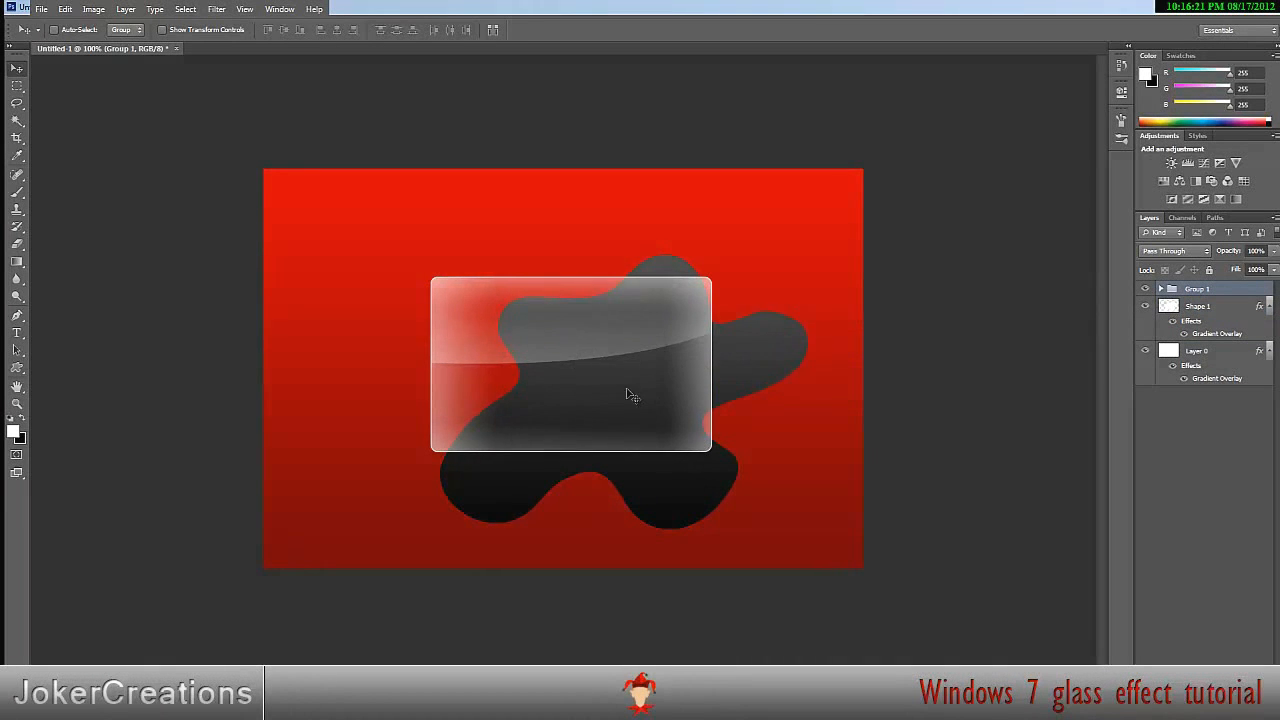
drag(630, 396, 688, 400)
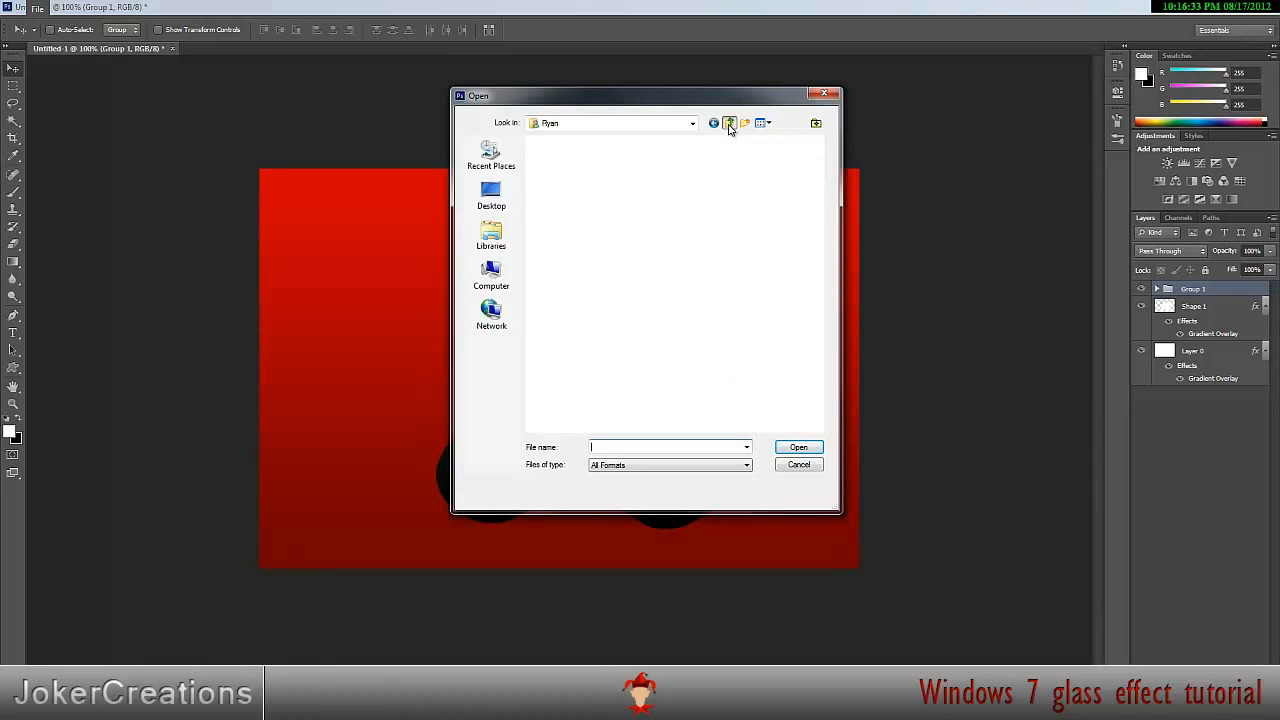
Step: Open the JOKERCREATION youtube background PSD from My Pictures
click(728, 122)
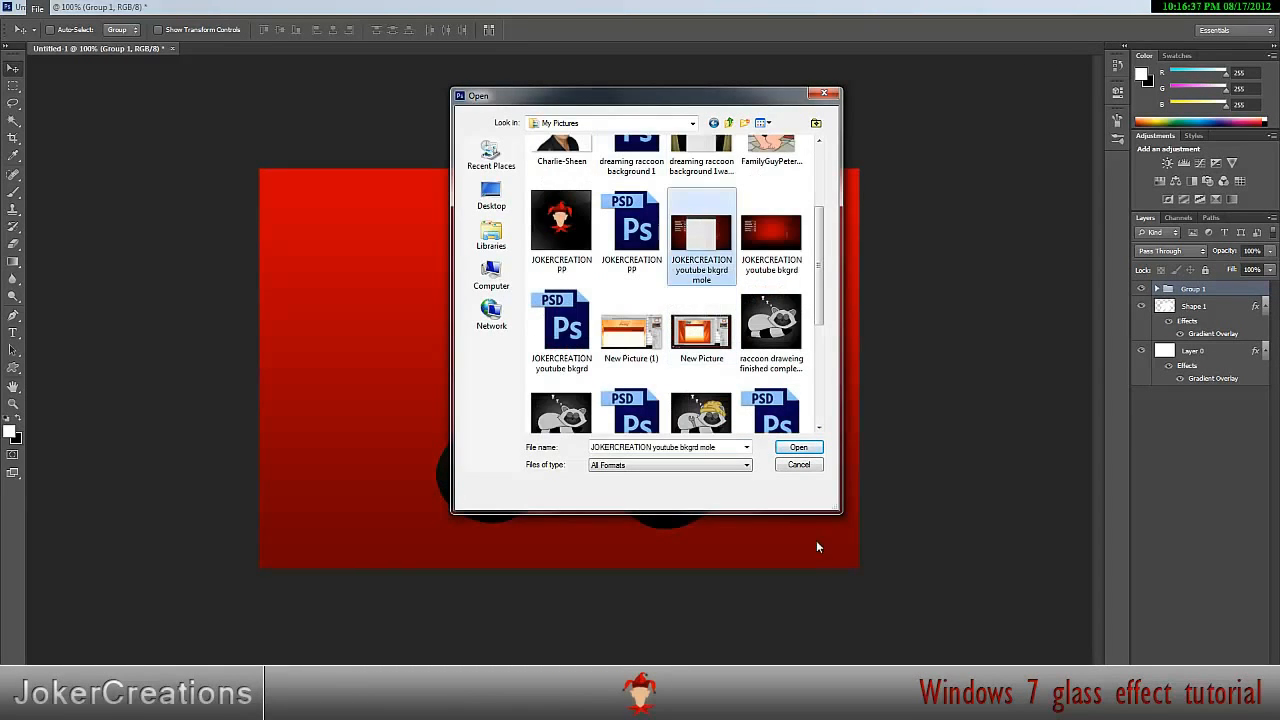
click(798, 448)
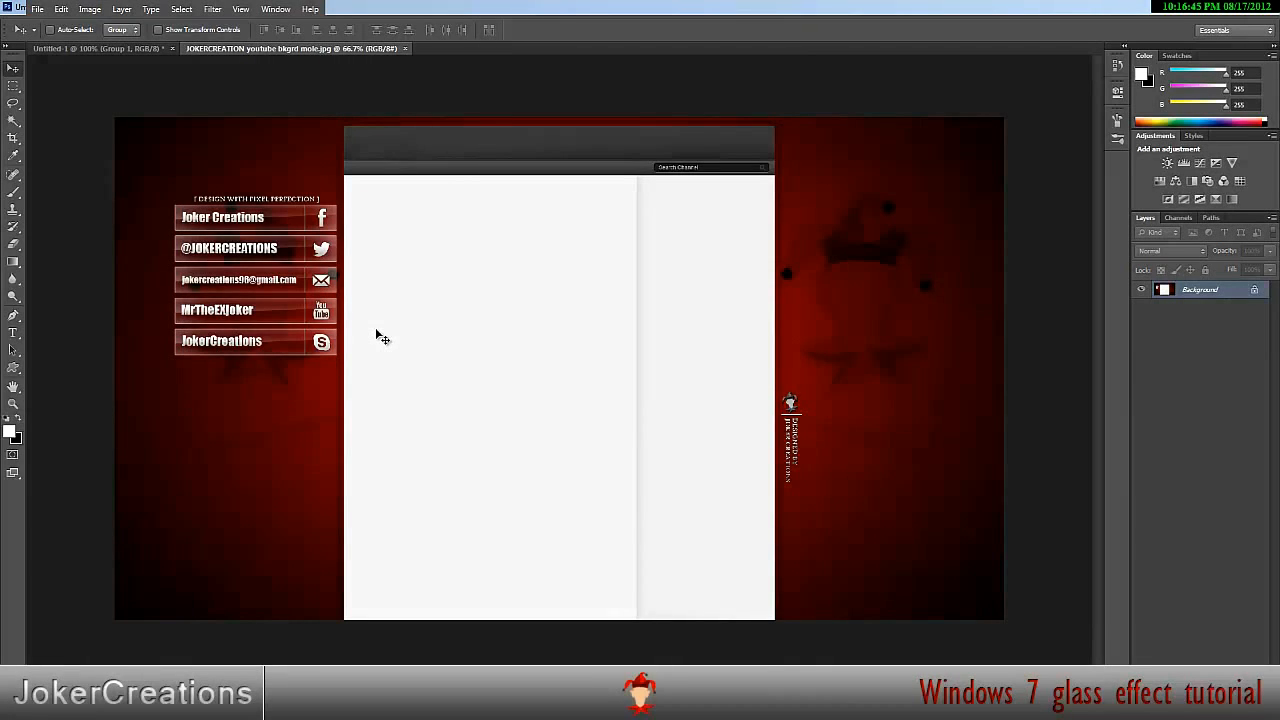
mouse_move(398, 294)
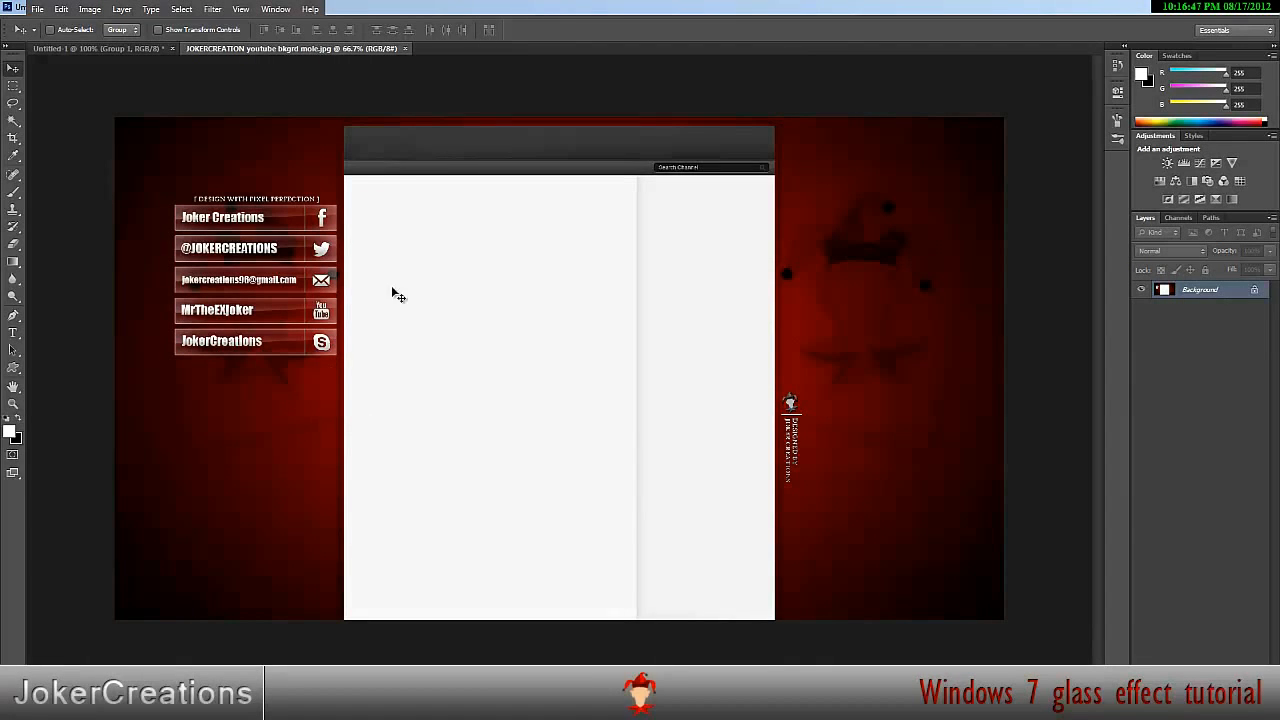
mouse_move(522, 424)
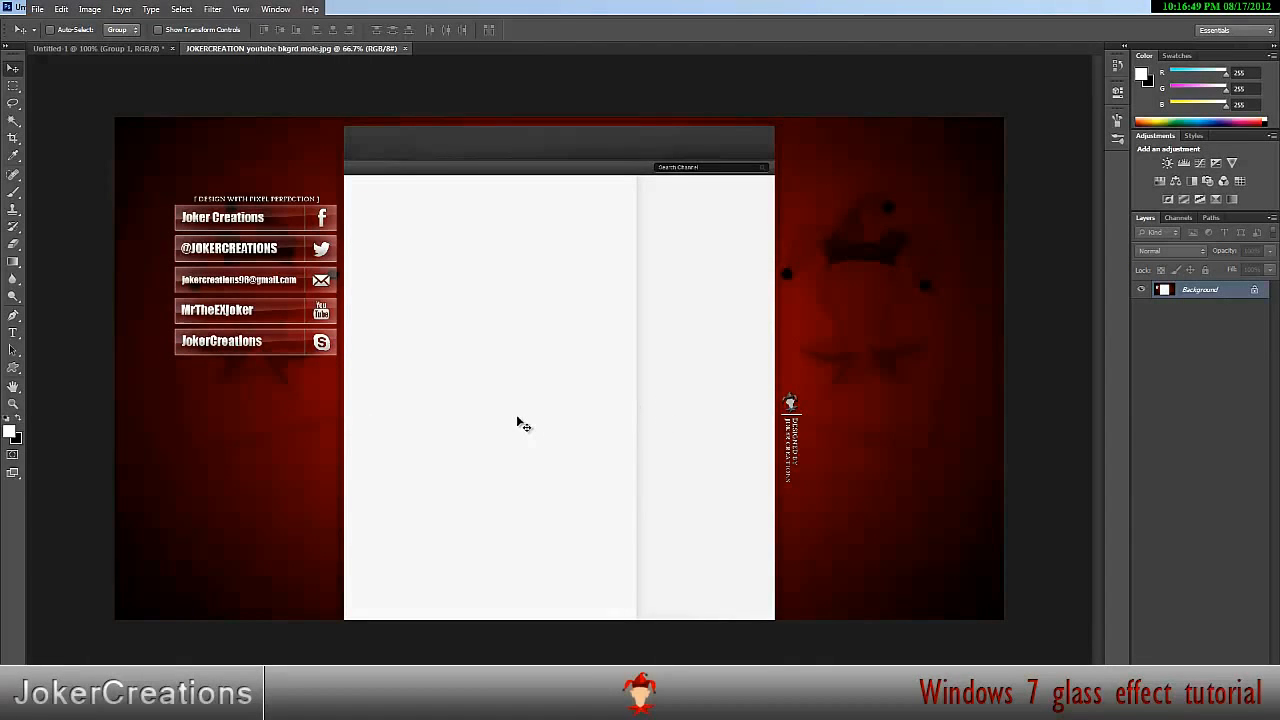
mouse_move(190, 368)
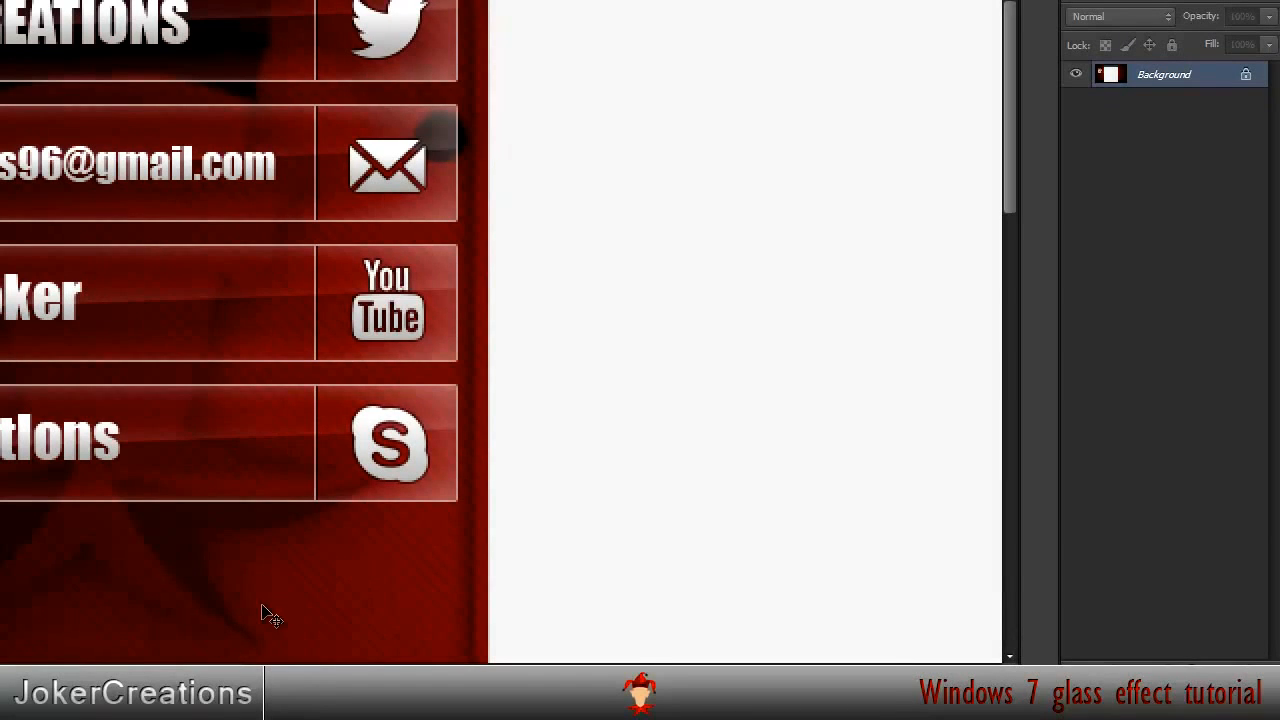
mouse_move(264, 596)
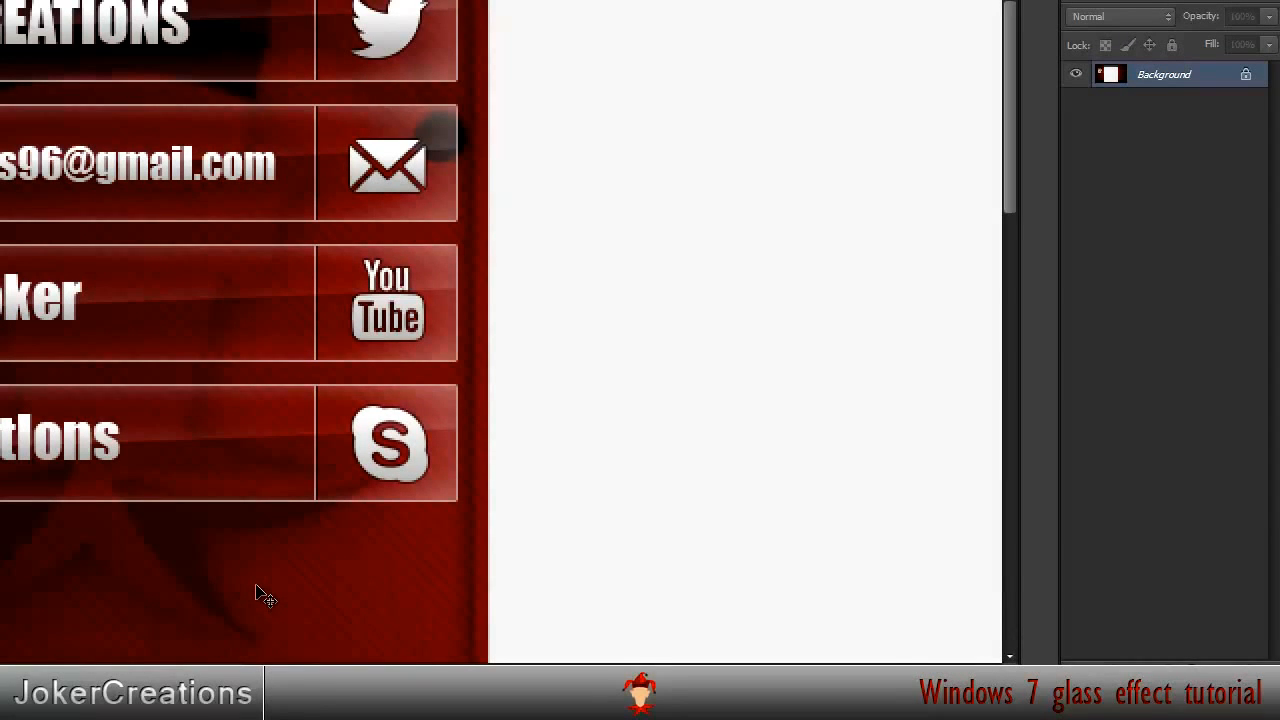